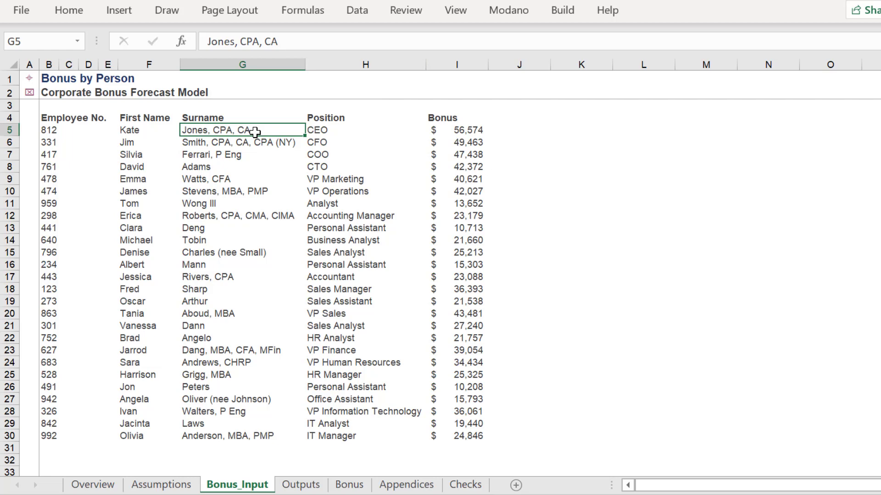
# Open the VBA editor and insert a new blank module, Module1, into the workbook project
pyautogui.moveTo(242, 130); pyautogui.dragTo(242, 436)
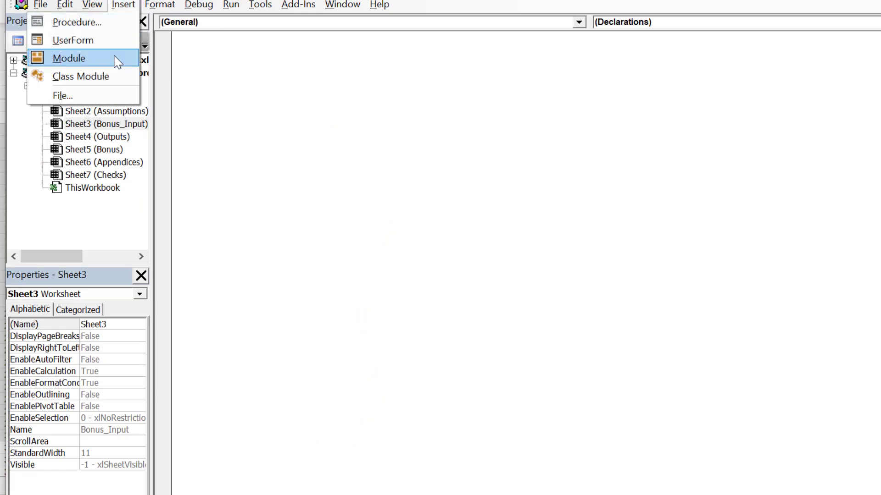
pyautogui.click(71, 58)
pyautogui.write("'")
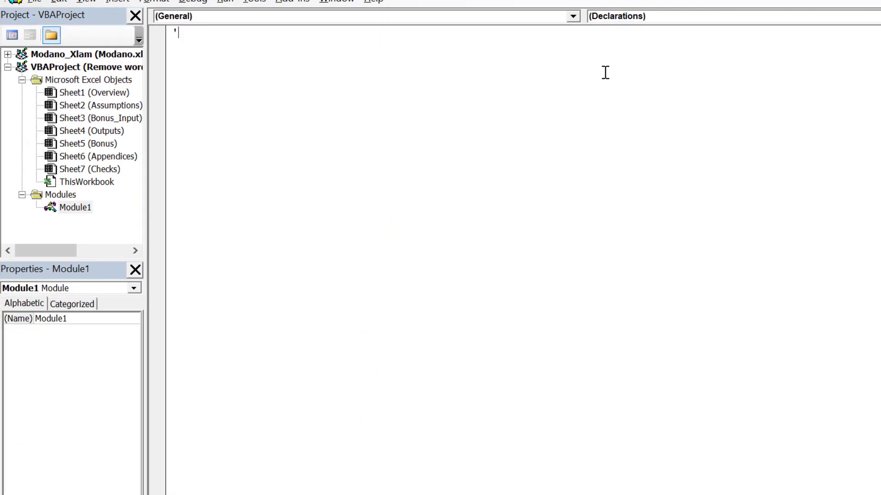
# Type Option Explicit and a starred comment block describing returning the first word of a range
pyautogui.write('Op')
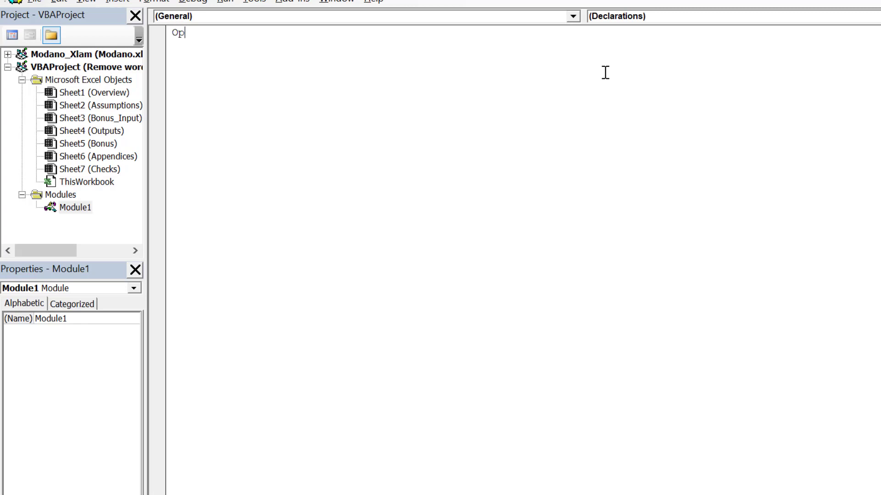
pyautogui.write('tion Expli')
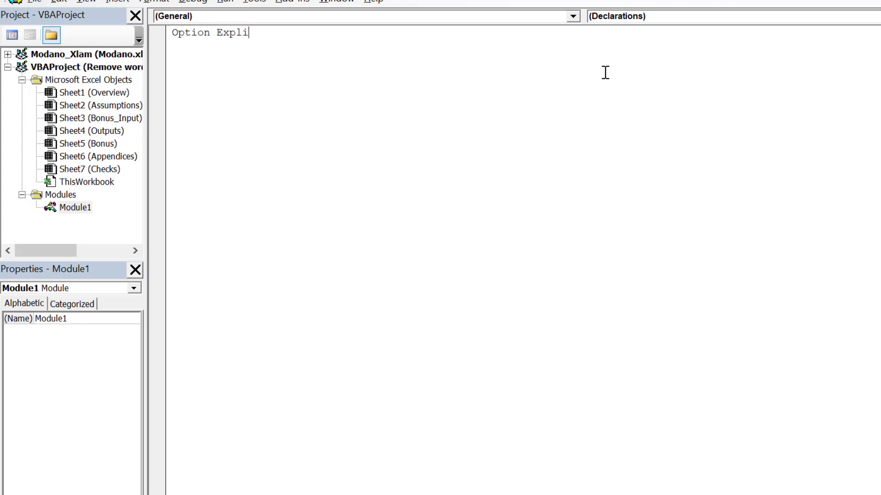
pyautogui.write('cit')
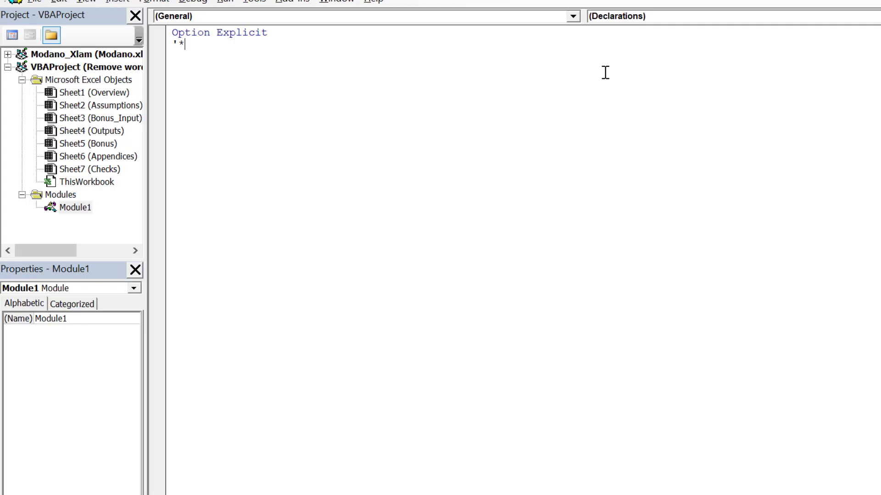
pyautogui.write('****************************************')
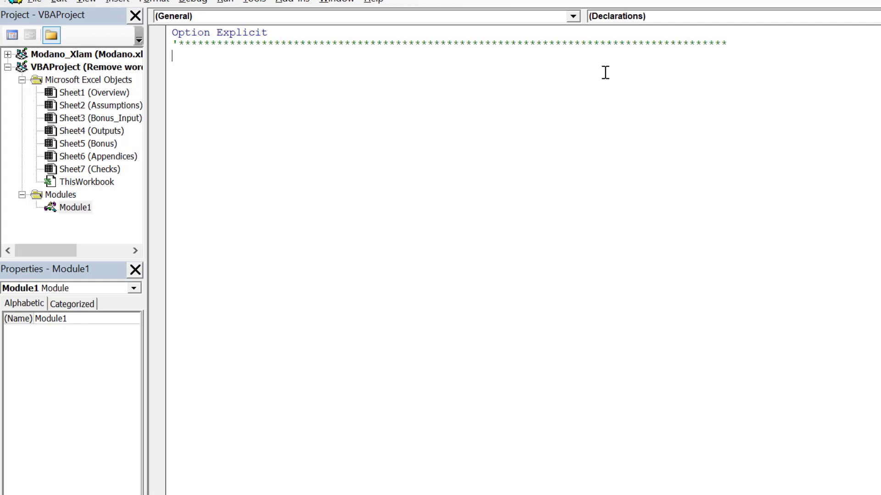
pyautogui.write("'")
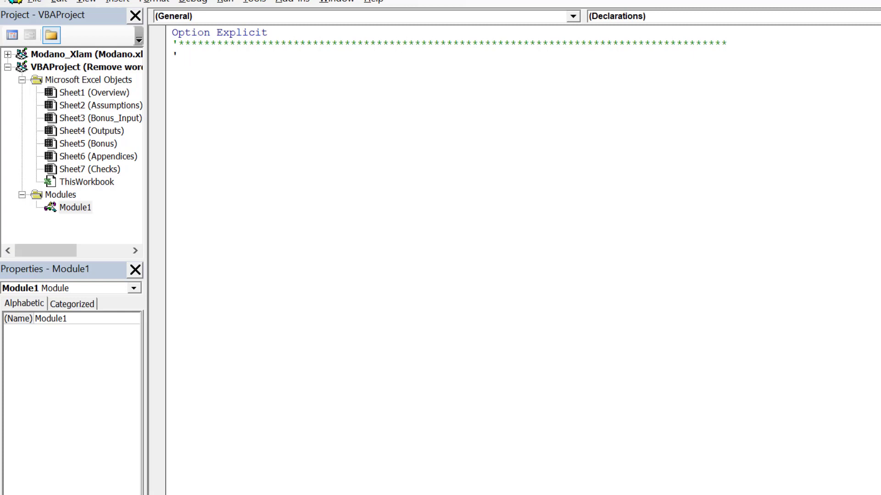
pyautogui.moveTo(588, 97)
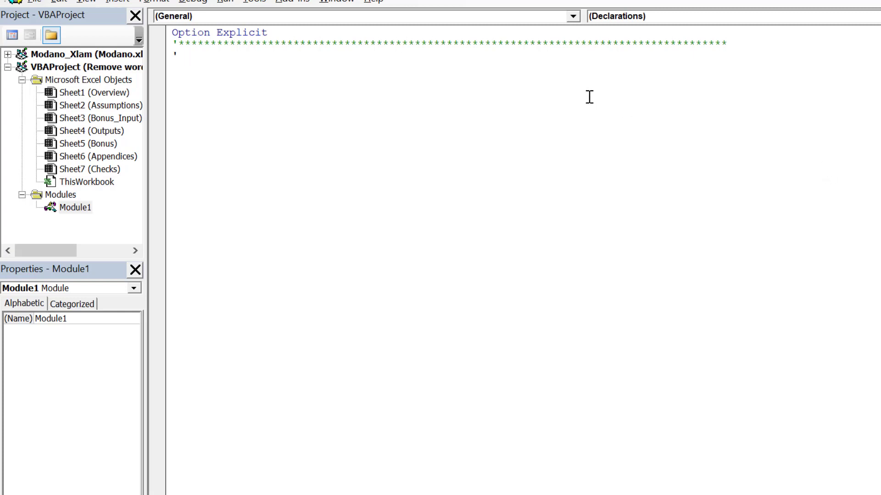
pyautogui.write('Loop selected')
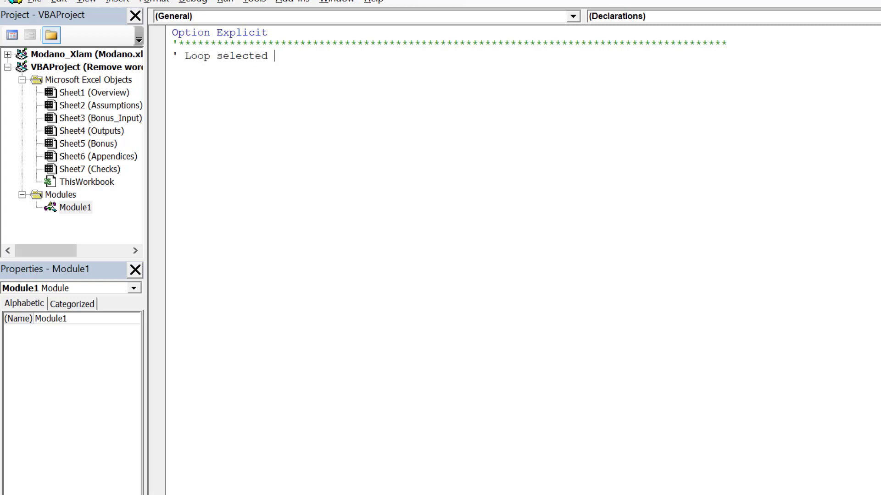
pyautogui.write('range and')
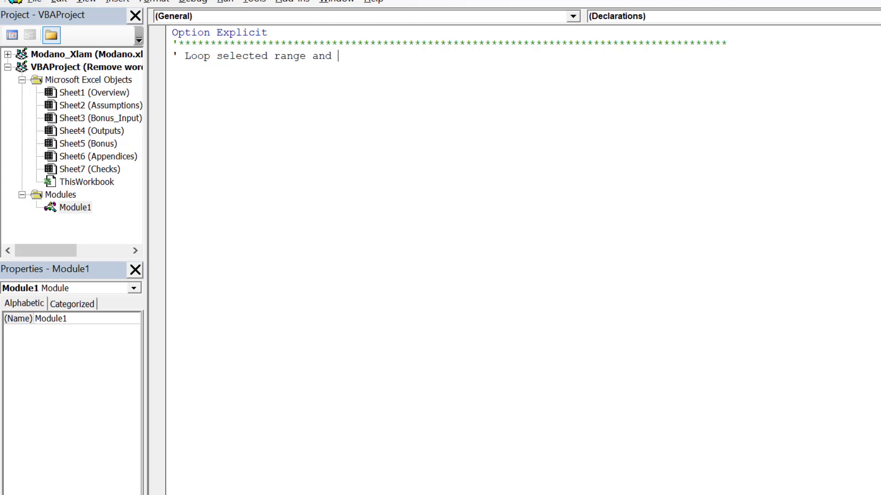
pyautogui.write('return the')
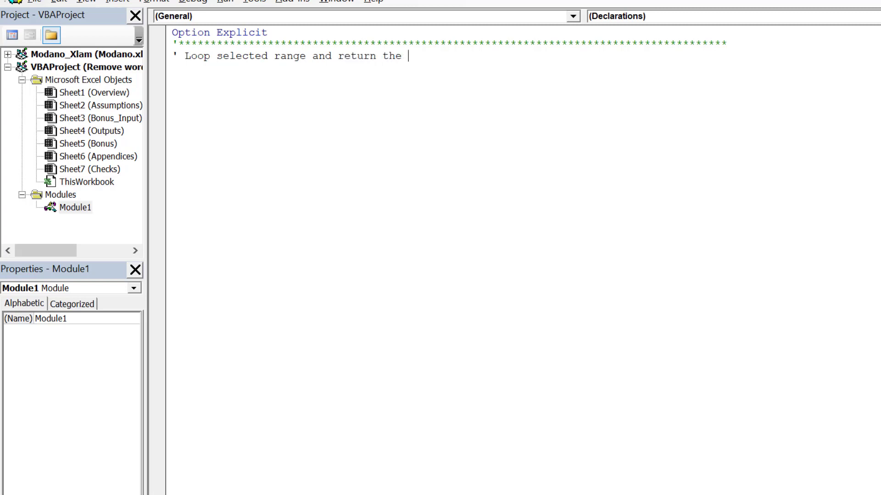
pyautogui.write('first word of each string')
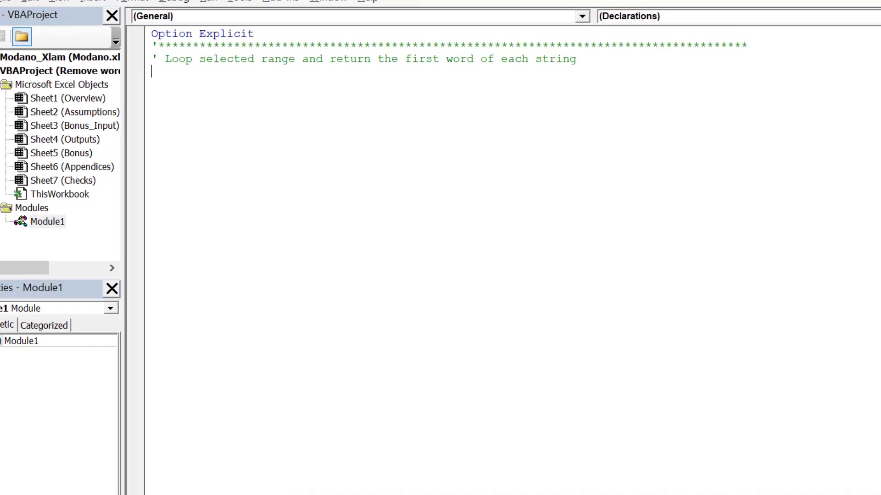
# Add the copyright comment line '(c) Strategize Financial Modelling Inc. 2019'
pyautogui.write("' (")
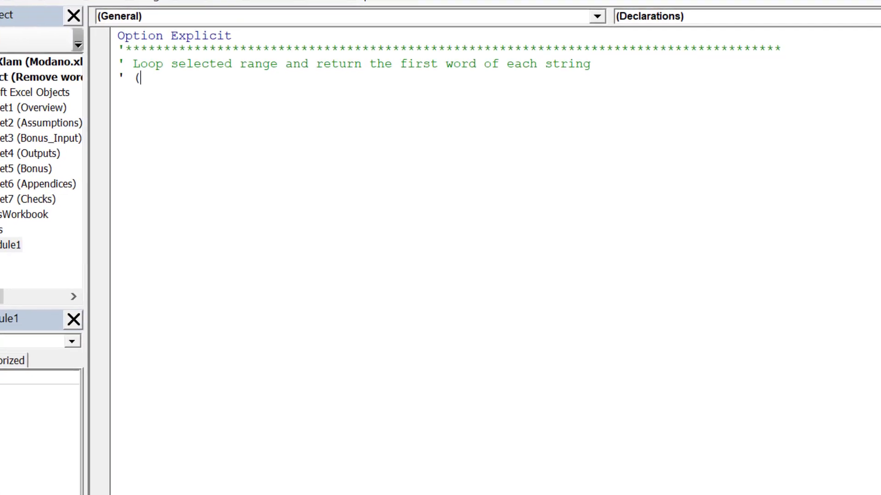
pyautogui.write('c) Str')
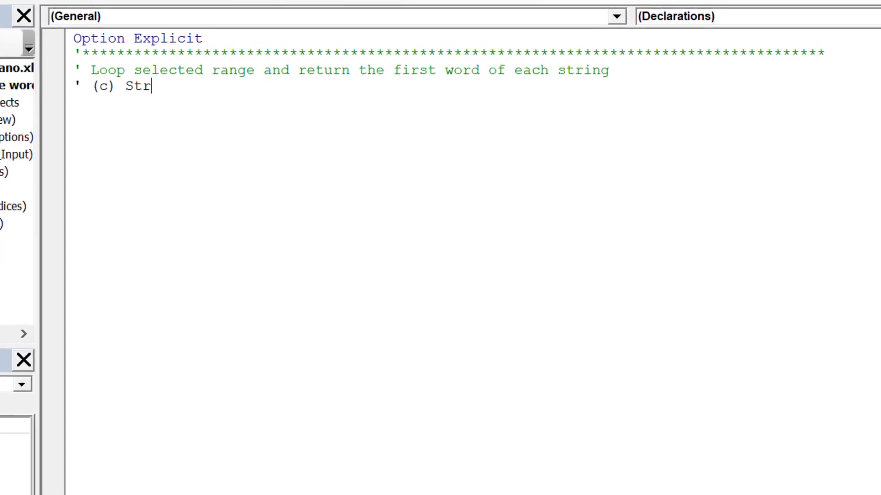
pyautogui.write('ategiw')
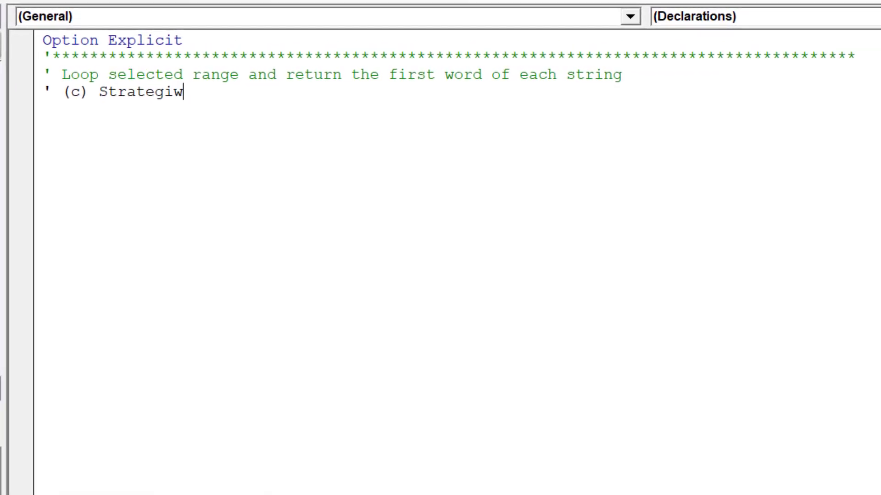
pyautogui.write('ze')
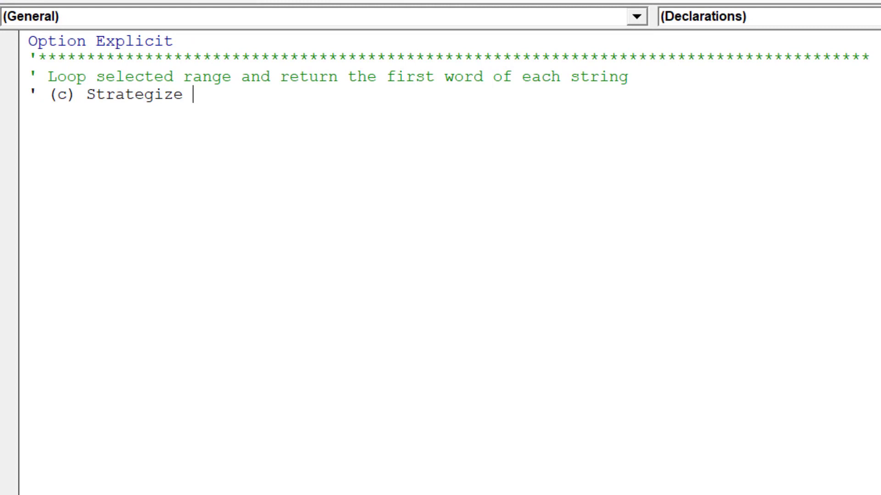
pyautogui.write('Financial Model')
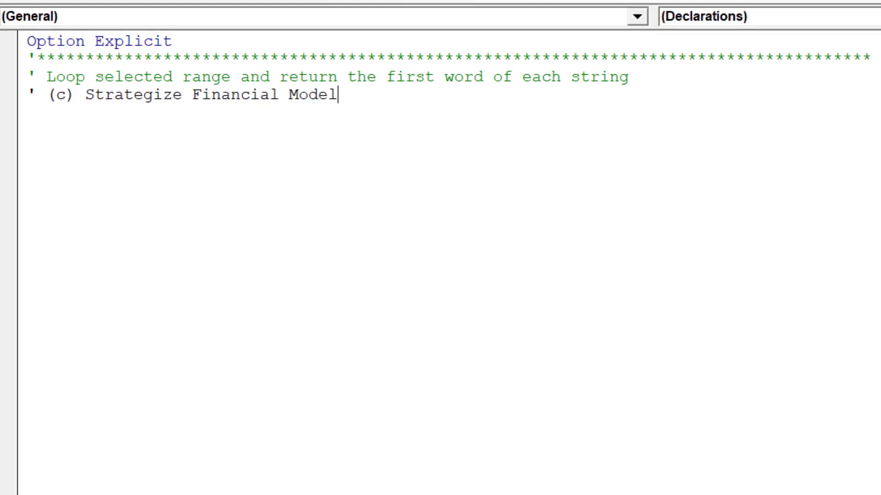
pyautogui.write('ling Inc.')
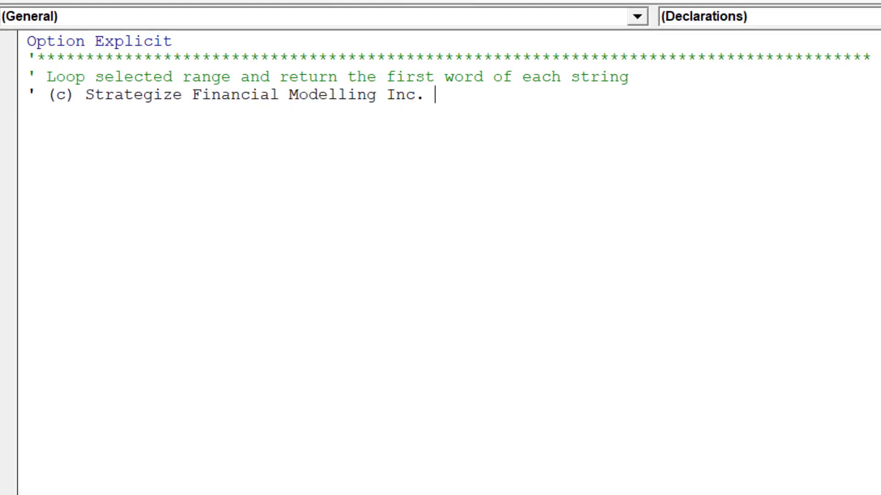
pyautogui.write('2019')
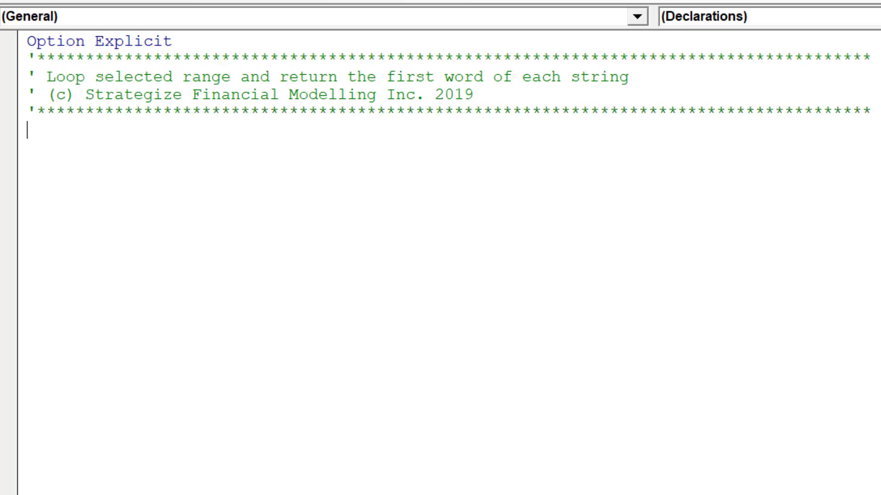
# Declare Sub firstLeftWord so the editor adds parentheses and End Sub
pyautogui.write('Sub')
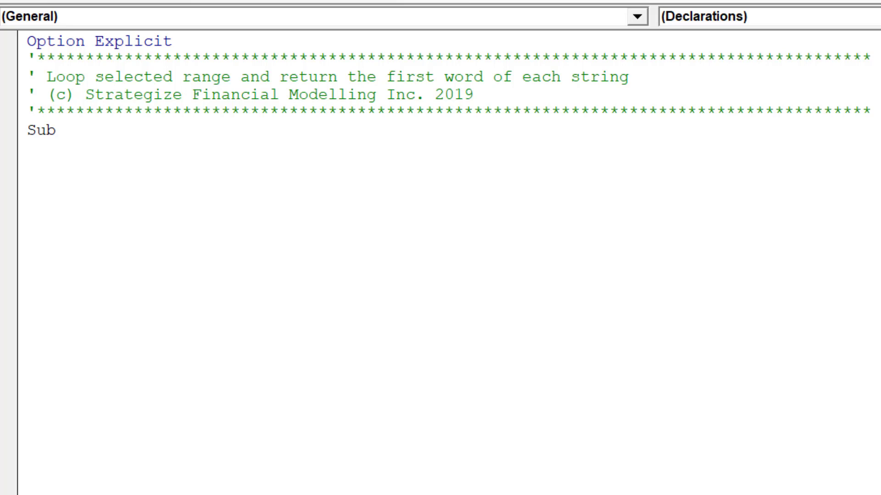
pyautogui.write('firstLef')
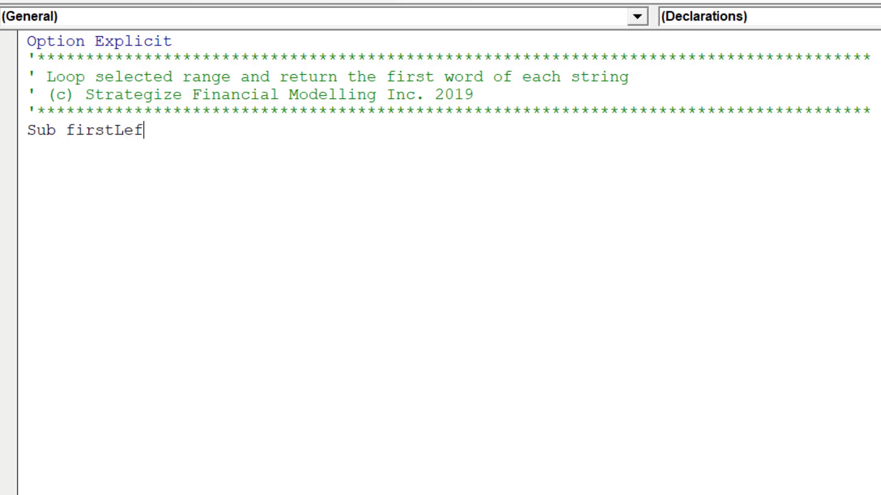
pyautogui.write('tWord(')
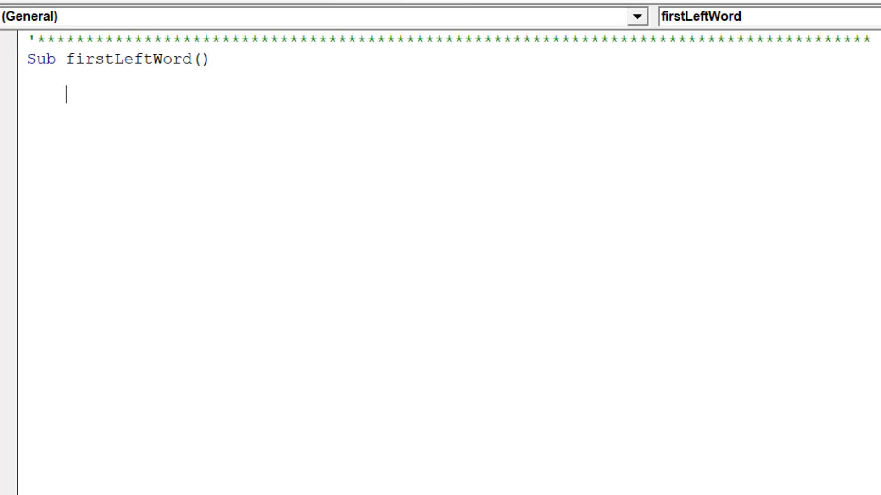
# Add the comment 'Disable key Excel properties whilst macro runs' inside firstLeftWord
pyautogui.write("'")
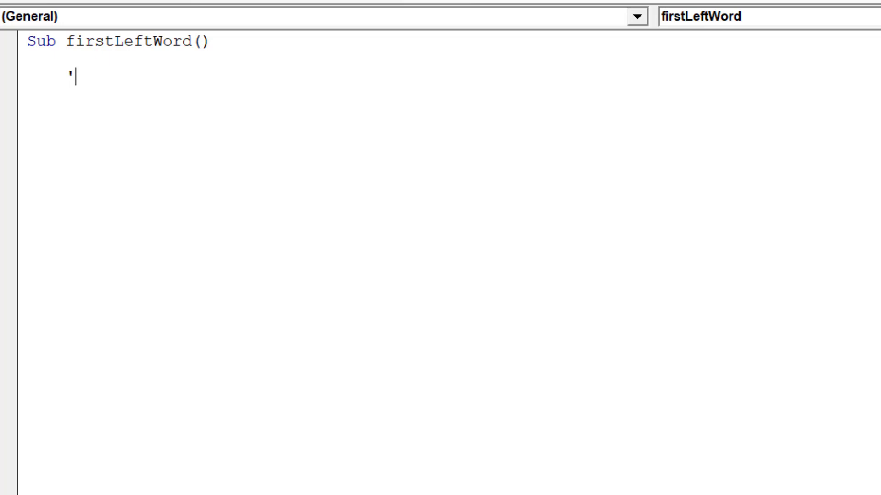
pyautogui.write('Disable')
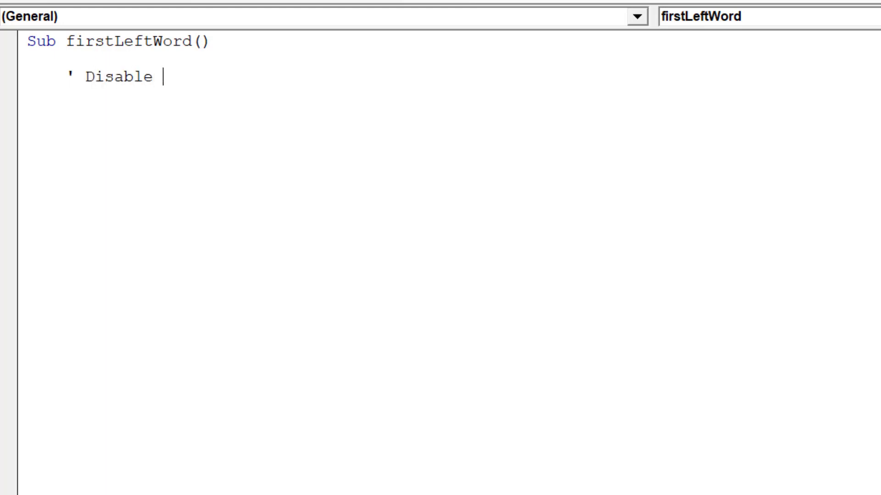
pyautogui.write('key Excel')
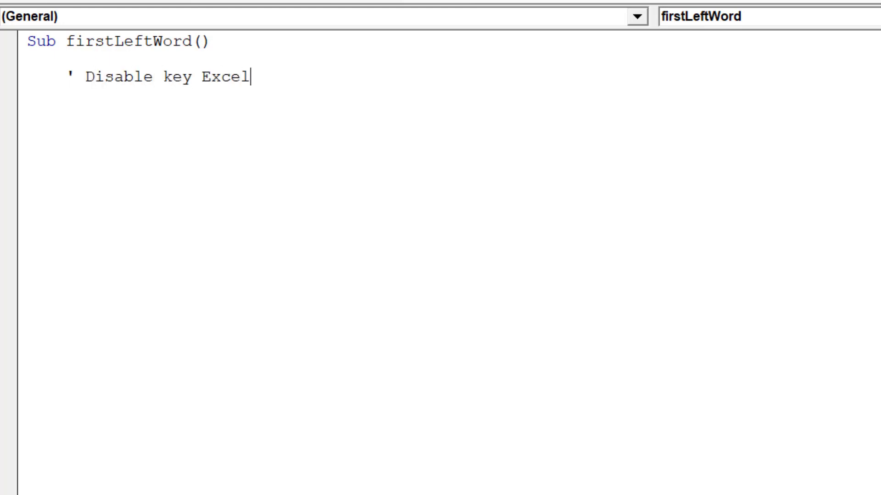
pyautogui.write('properties')
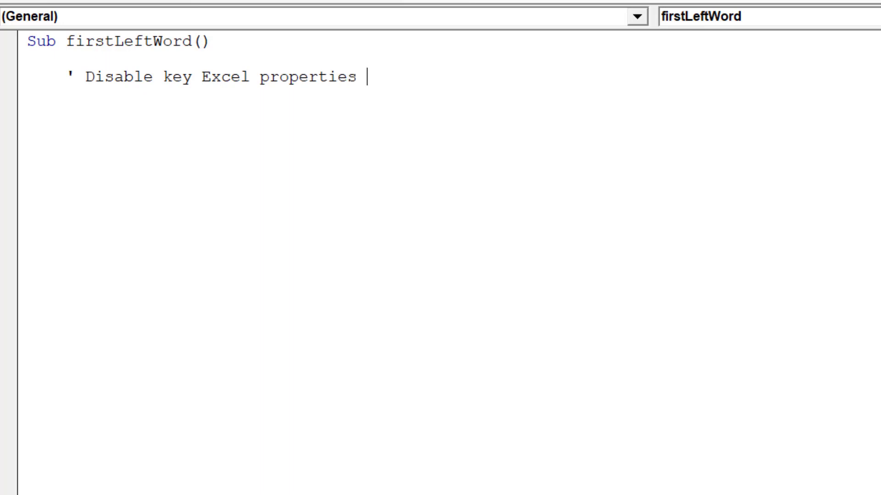
pyautogui.write('whilst ma')
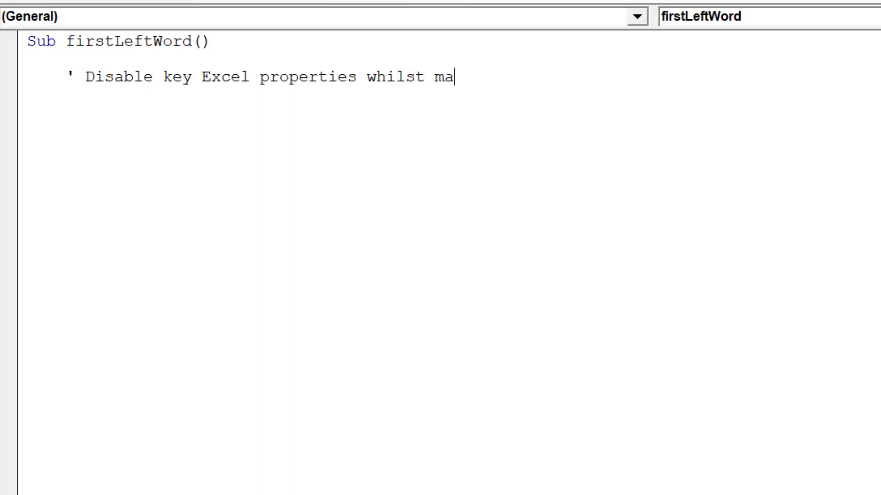
pyautogui.write('cro runs')
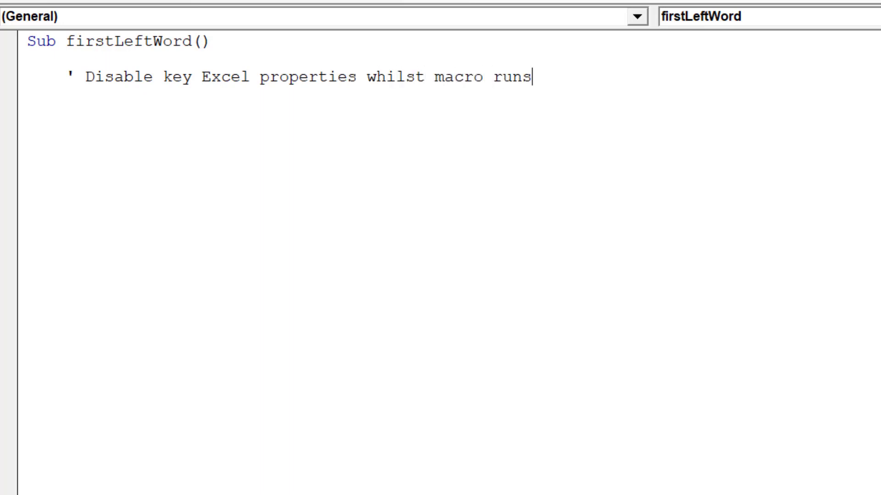
# Write a With Application block setting manual calculation, EnableEvents False and ScreenUpdating False
pyautogui.write('With')
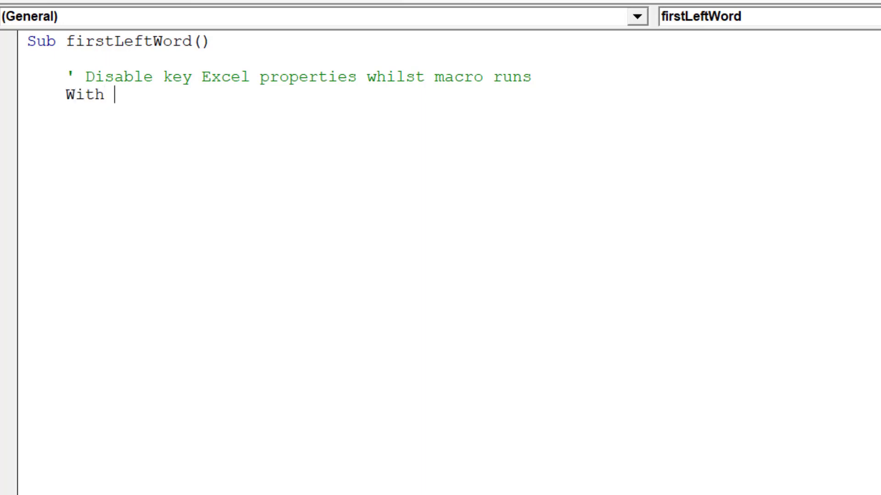
pyautogui.write('Application')
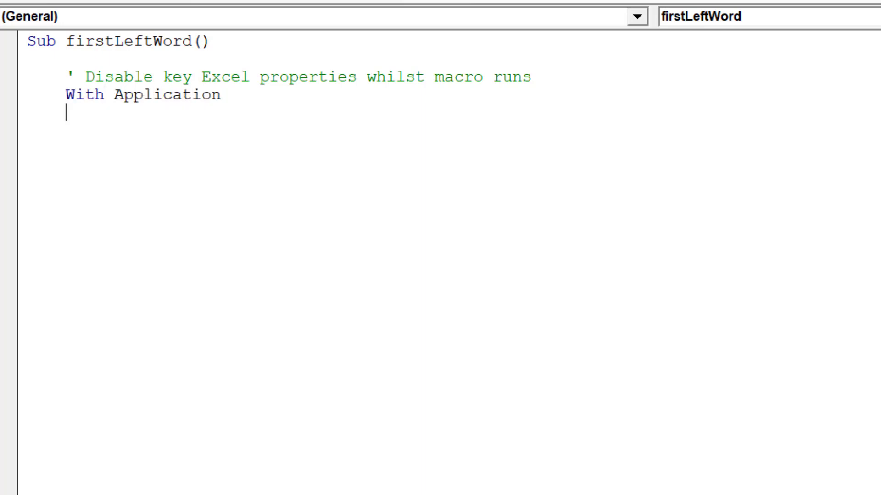
pyautogui.write('.c')
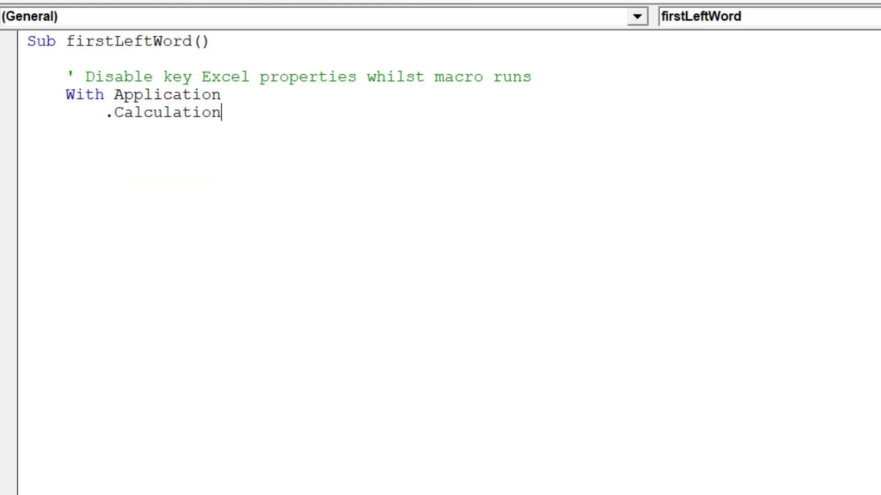
pyautogui.write('=')
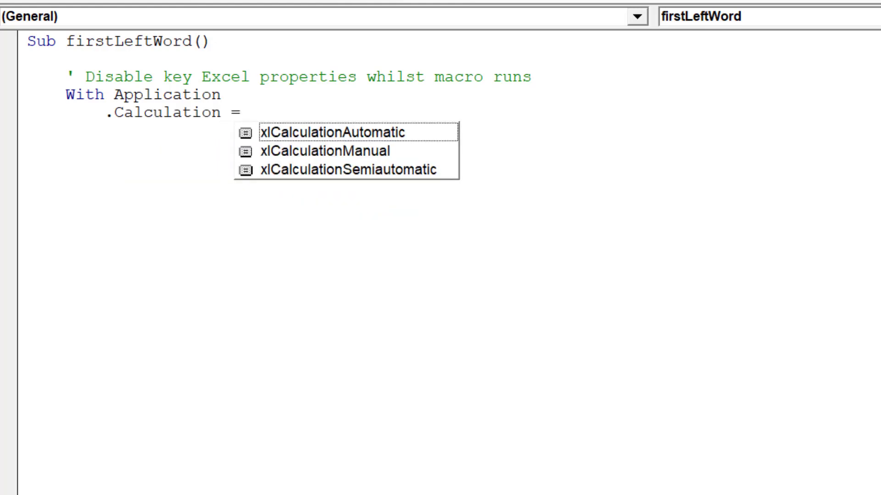
pyautogui.doubleClick(327, 151)
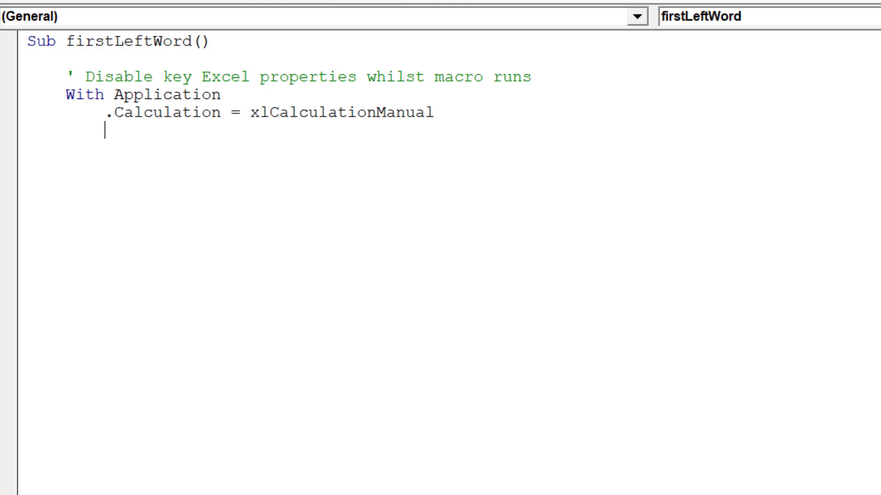
pyautogui.write('.e')
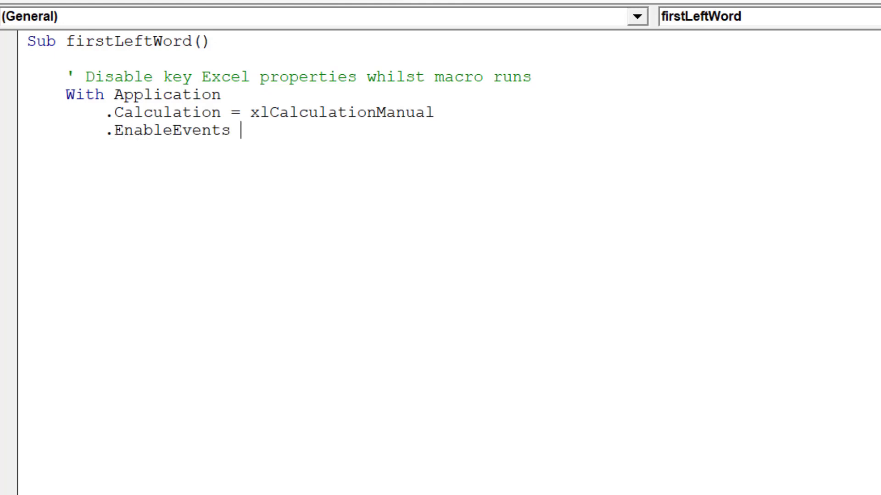
pyautogui.write('= False')
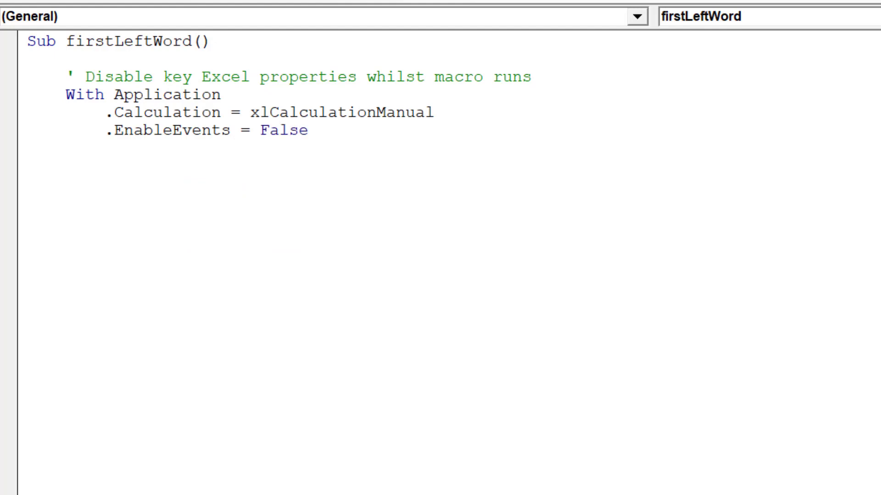
pyautogui.write('.ScreenUpdating = False')
pyautogui.write('End With')
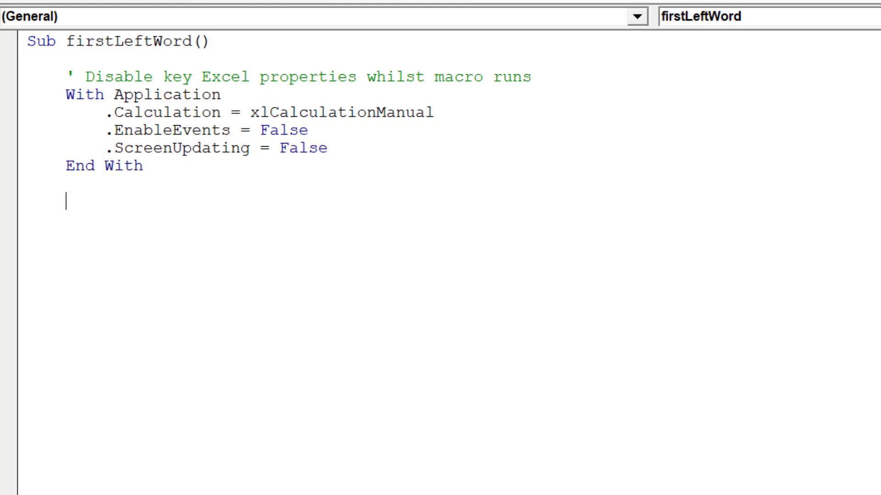
pyautogui.write("'")
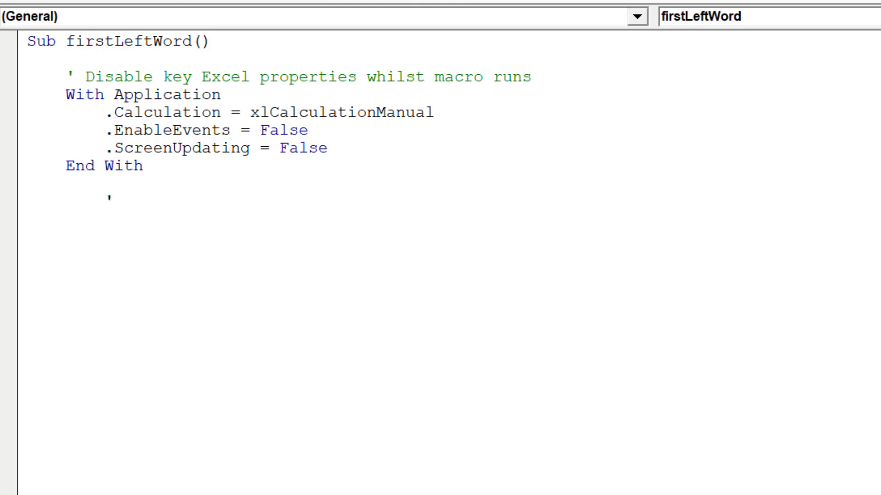
# Add an 'Error handler' comment followed by the line On Error Resume Next
pyautogui.write('Error')
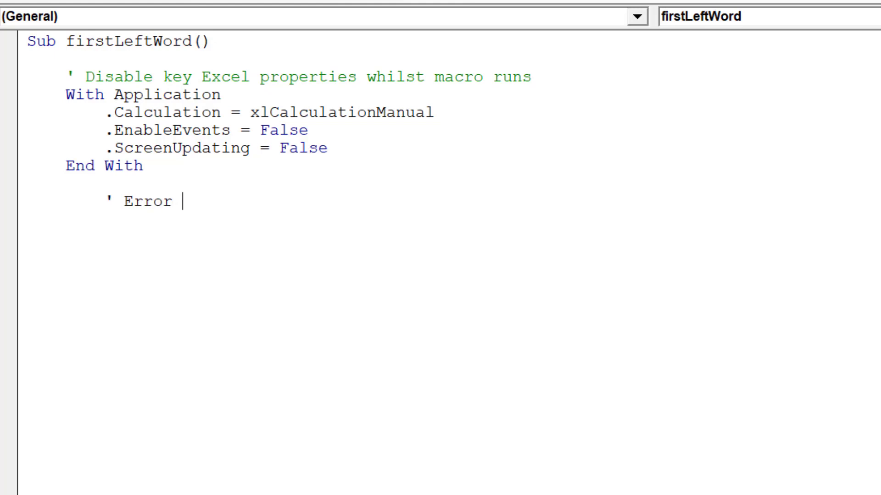
pyautogui.write('handler')
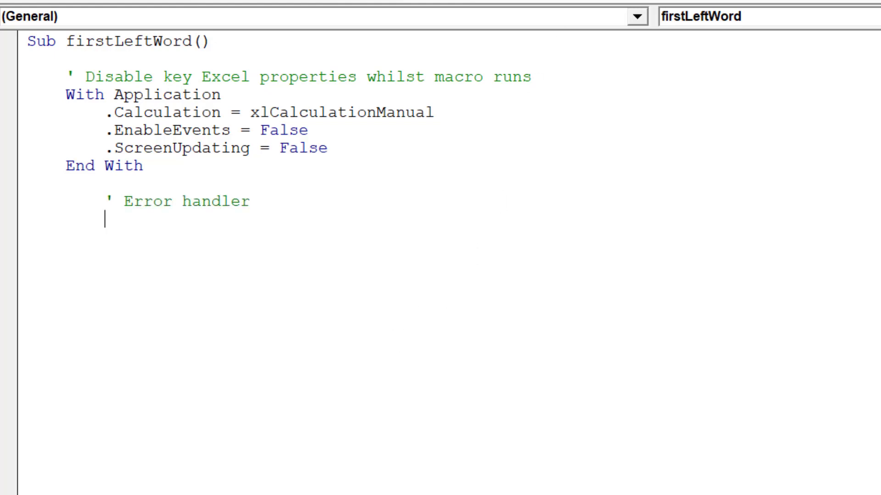
pyautogui.scroll(-3)
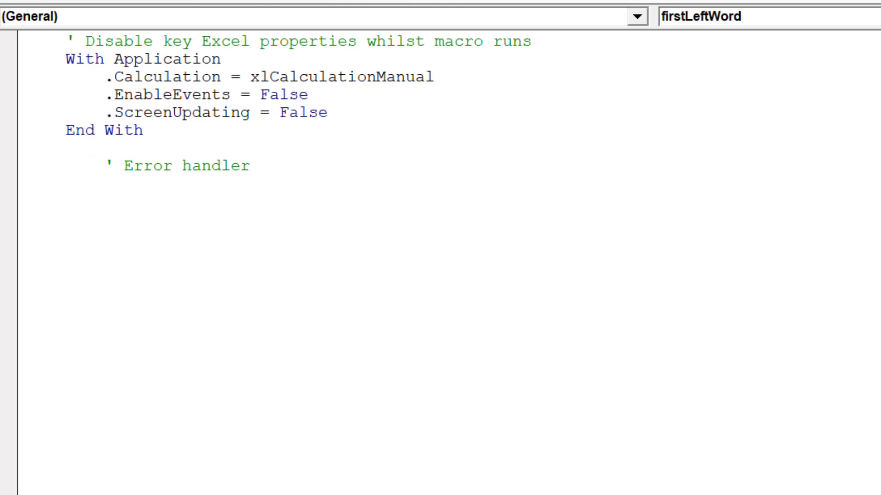
pyautogui.write('On Err')
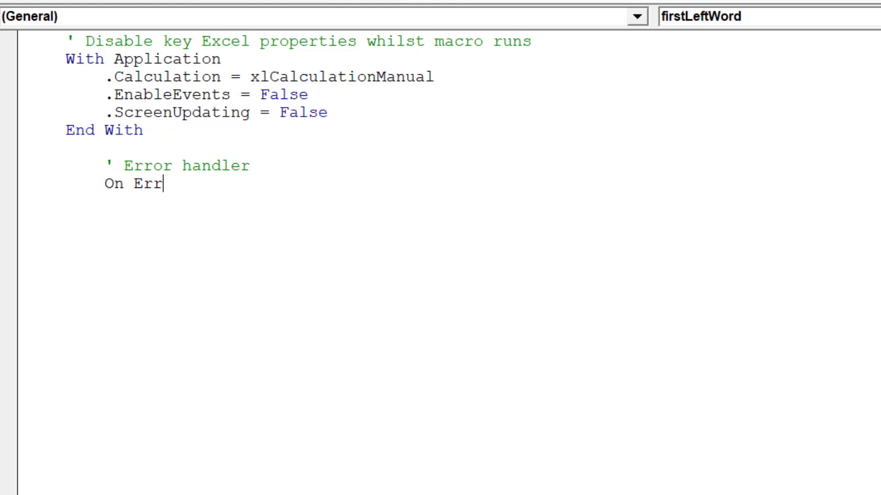
pyautogui.write('or Resume')
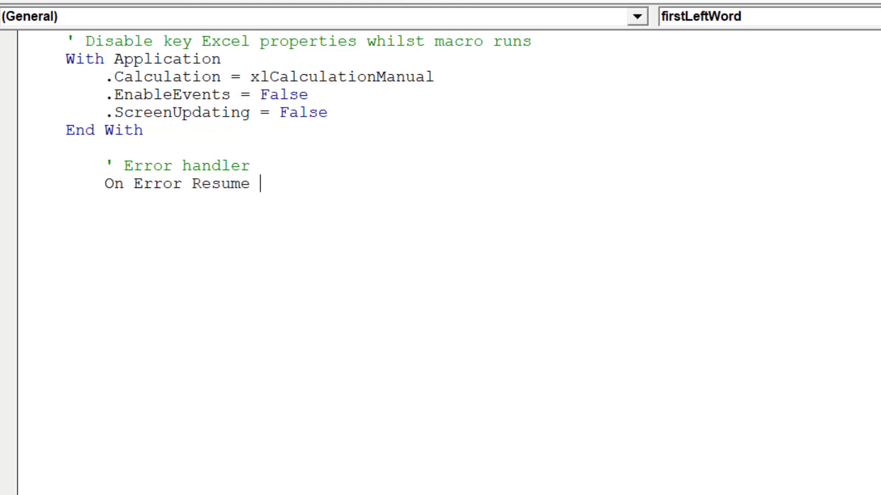
pyautogui.write('Next')
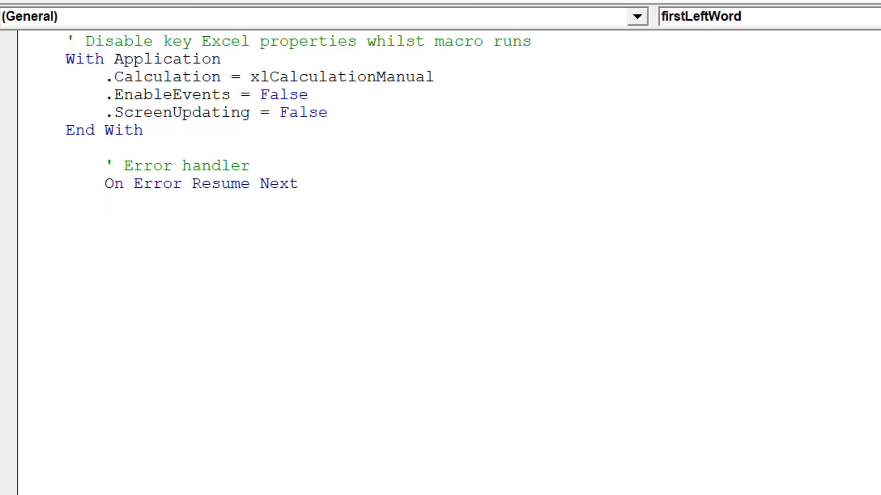
pyautogui.write("'")
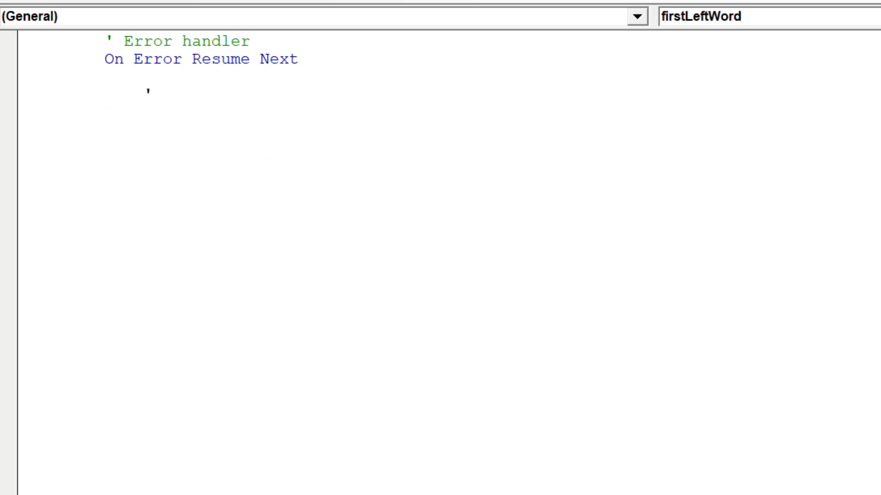
# Add the 'Declare certain variables' comment and Dim rng As Range, cell As Range, location As Long
pyautogui.write('Declare')
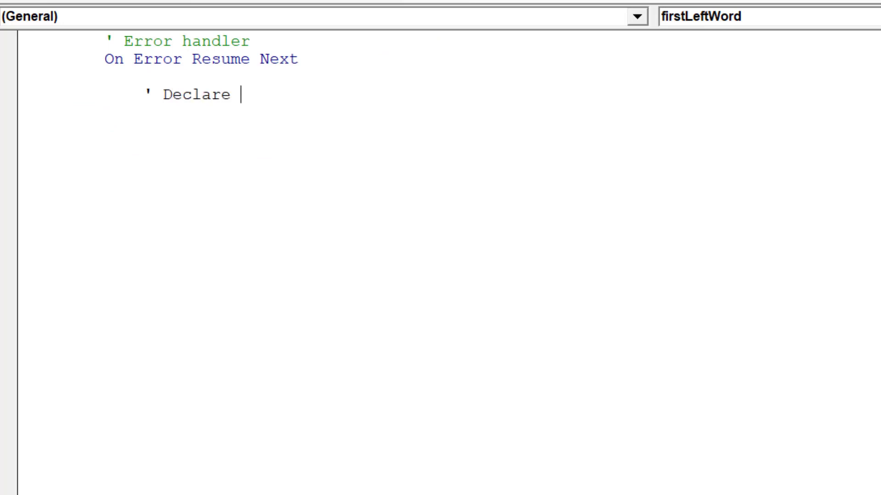
pyautogui.write('certain v')
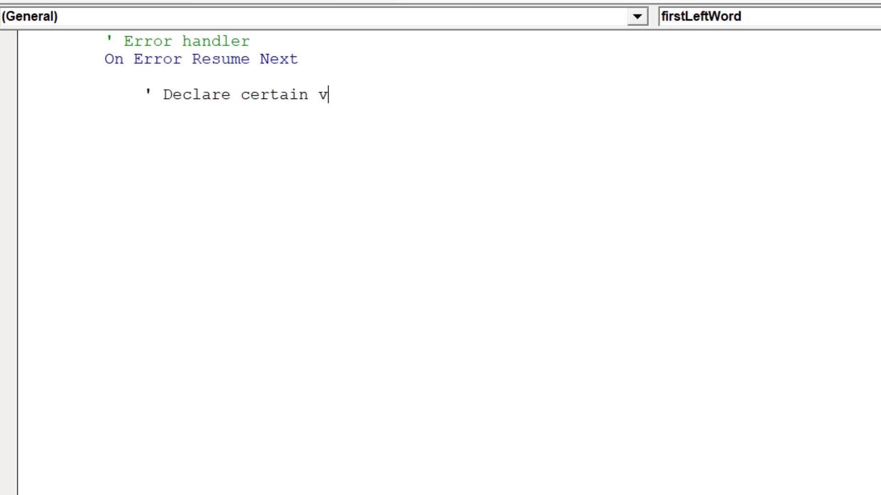
pyautogui.write('ariables')
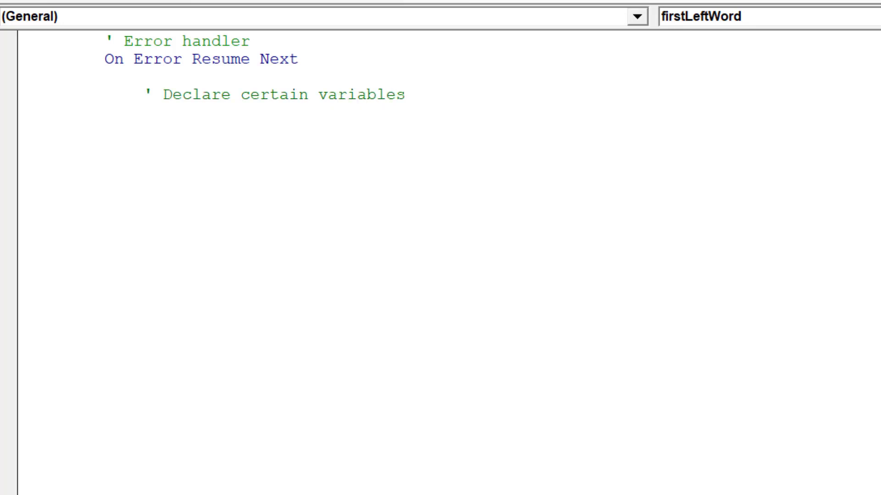
pyautogui.write('Dim rng')
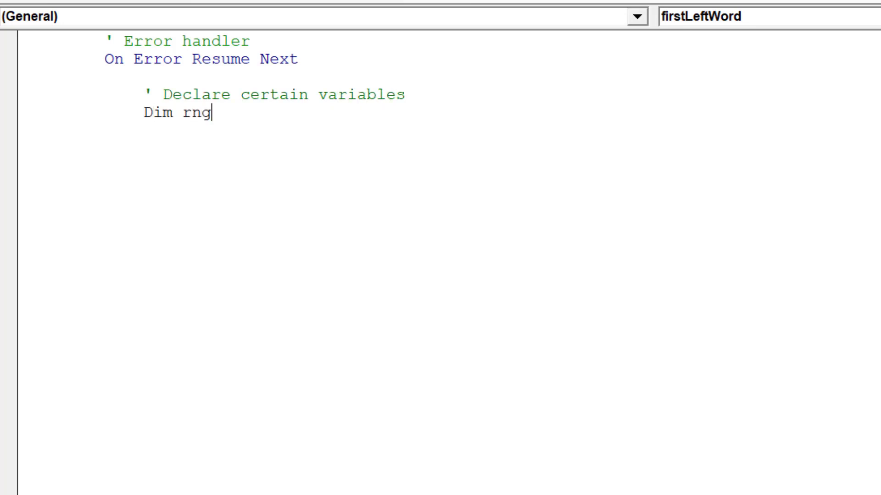
pyautogui.write('as Range,')
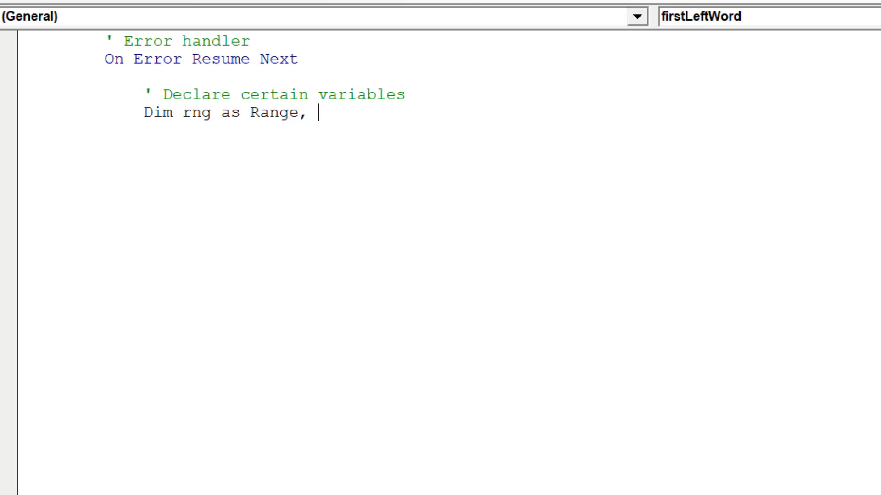
pyautogui.write('cell as')
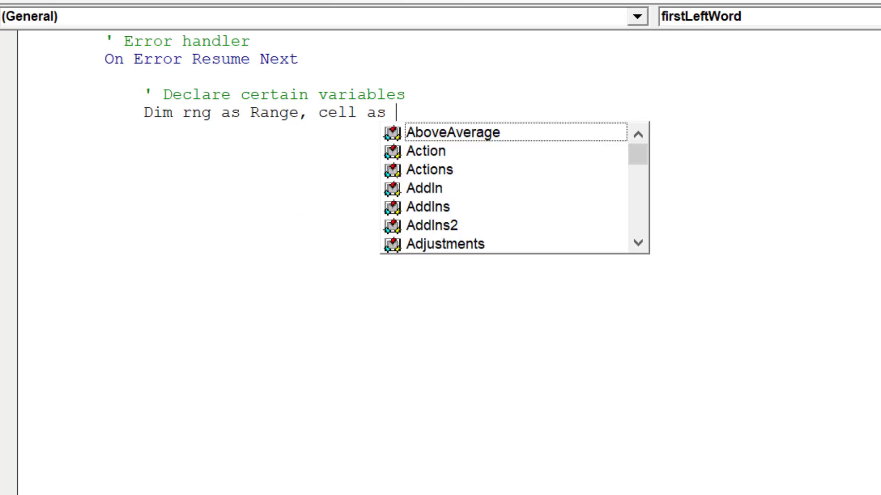
pyautogui.write('Range, location As Long')
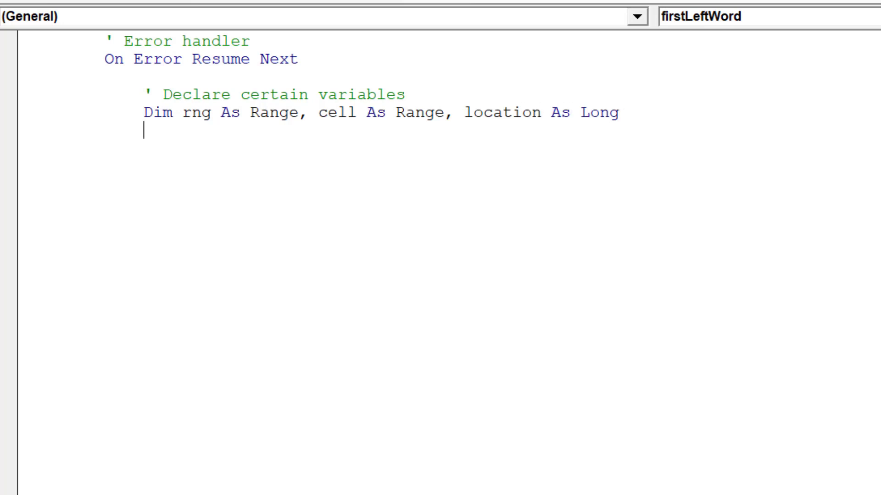
pyautogui.write("' S")
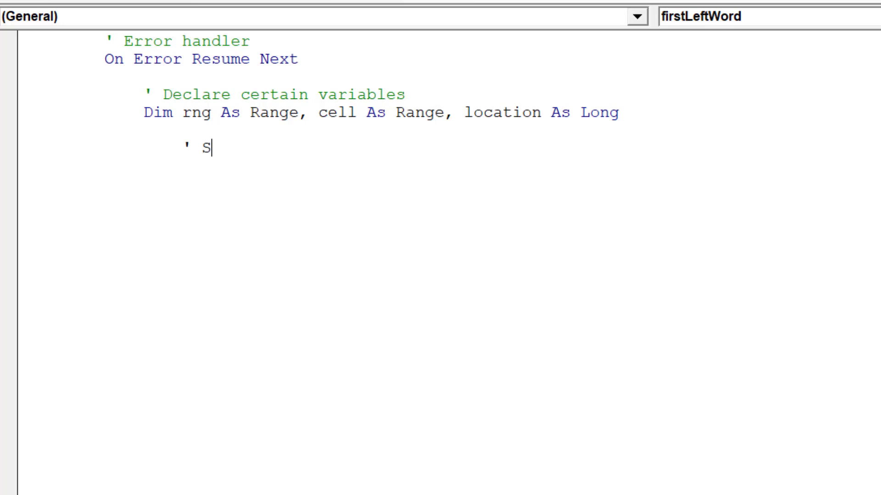
# Add the 'Set the range object' comment and the line Set rng = Selection
pyautogui.write('et the range object')
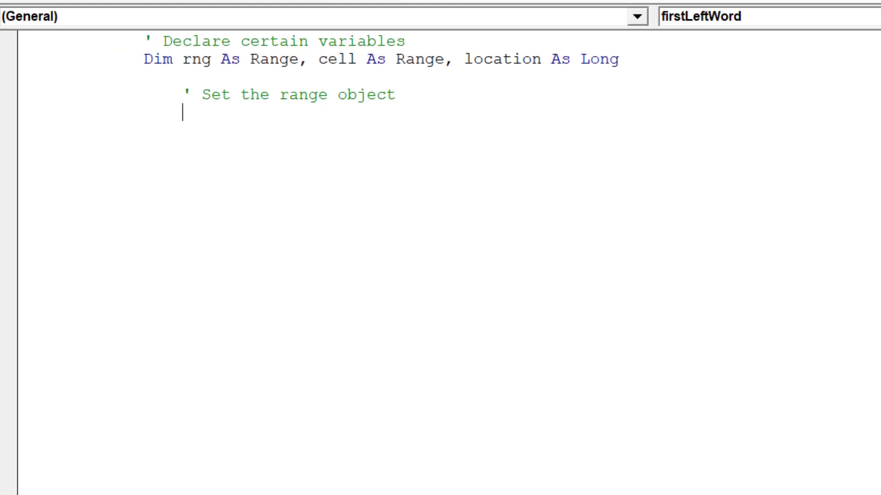
pyautogui.write('Set')
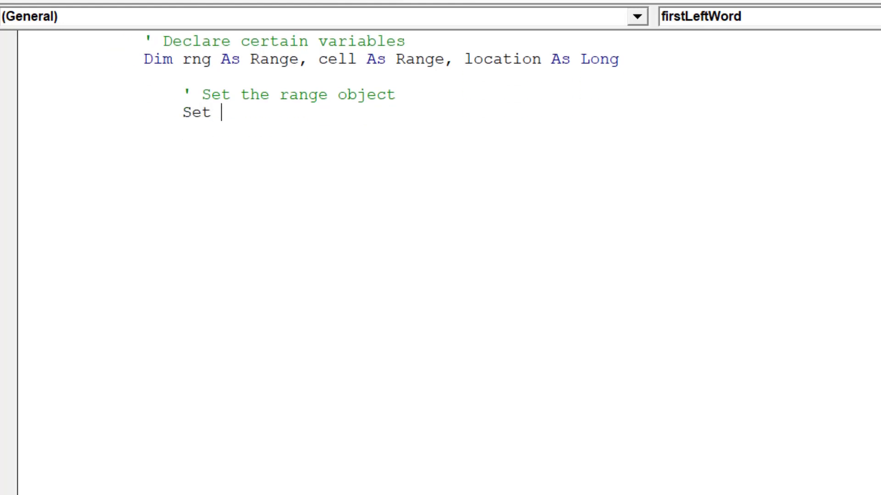
pyautogui.write('rng = Selection')
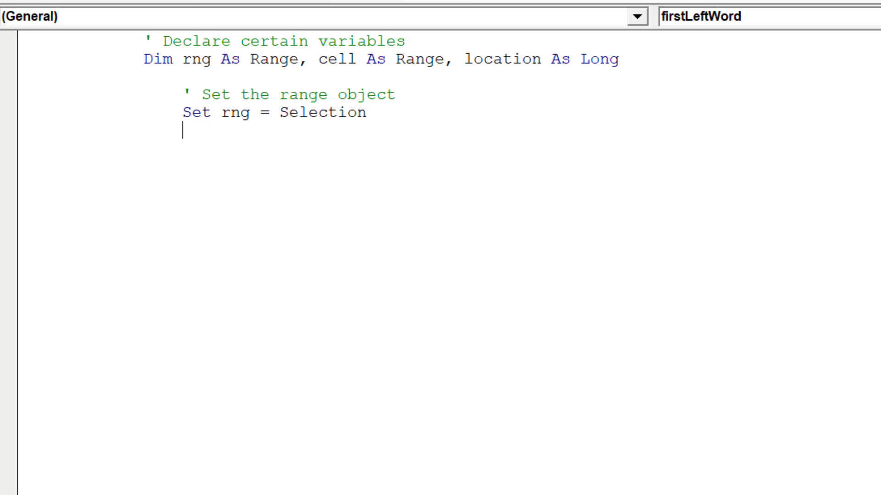
pyautogui.write("'")
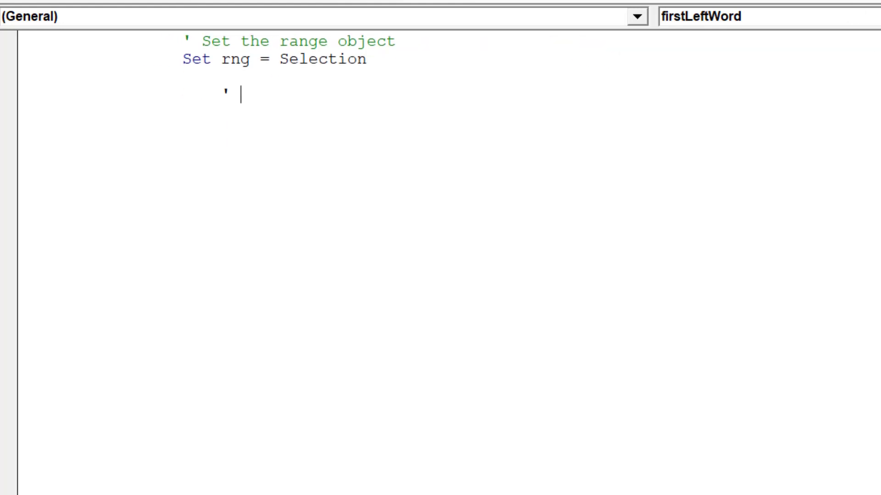
# Add the comment 'Loop code to go through all cells in the selection' and For Each cell In rng
pyautogui.write('L')
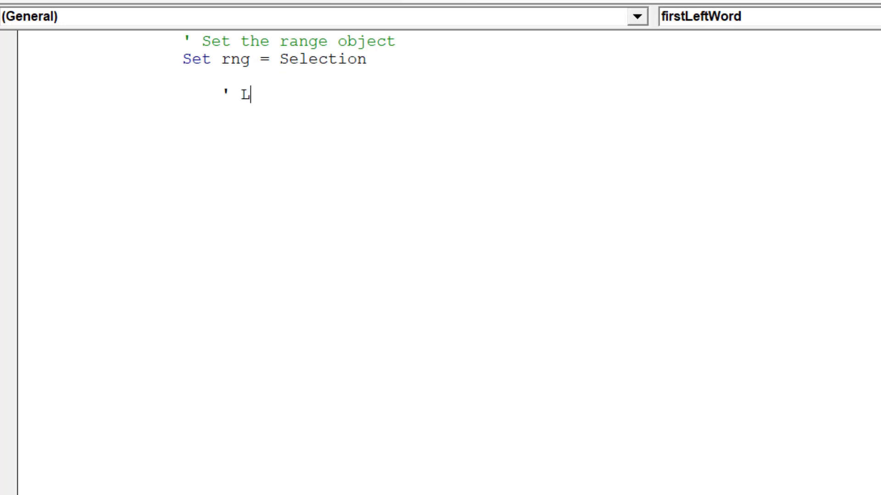
pyautogui.write('oop code to')
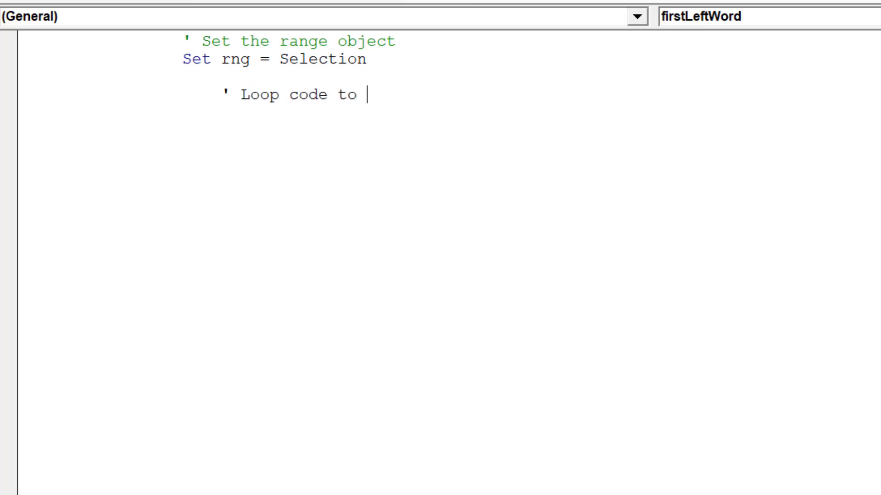
pyautogui.write('go through')
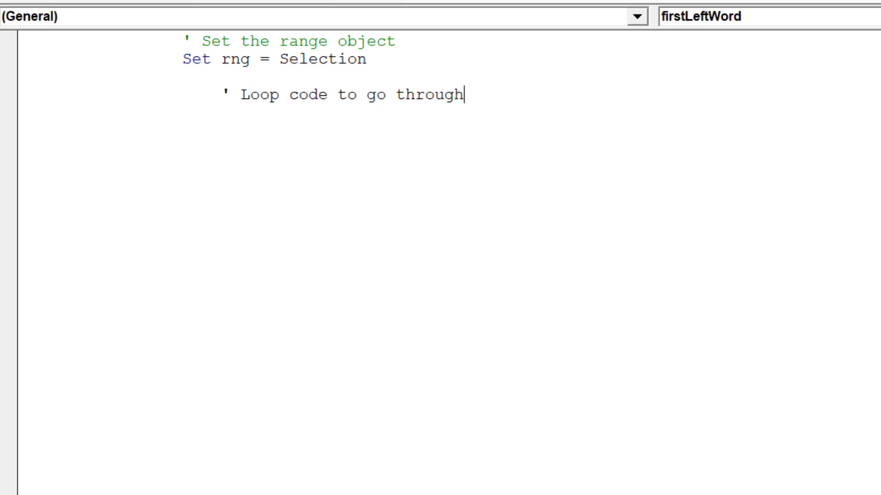
pyautogui.write('all cell')
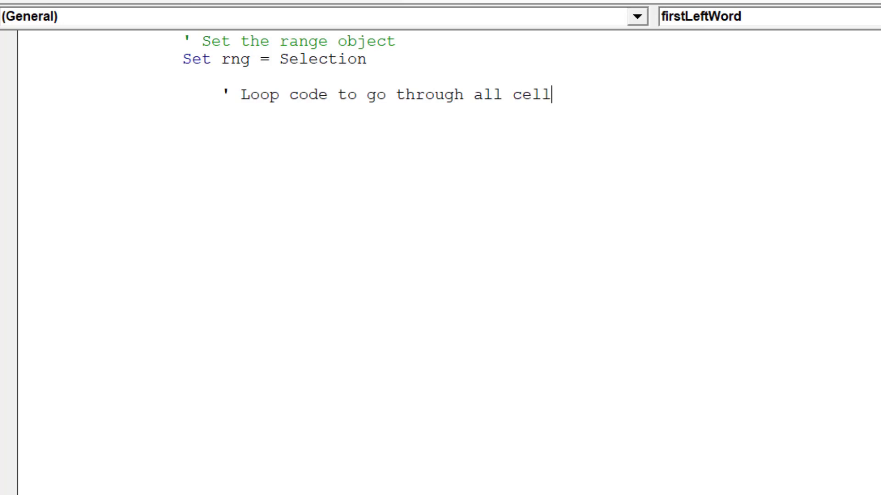
pyautogui.write('s in the sele')
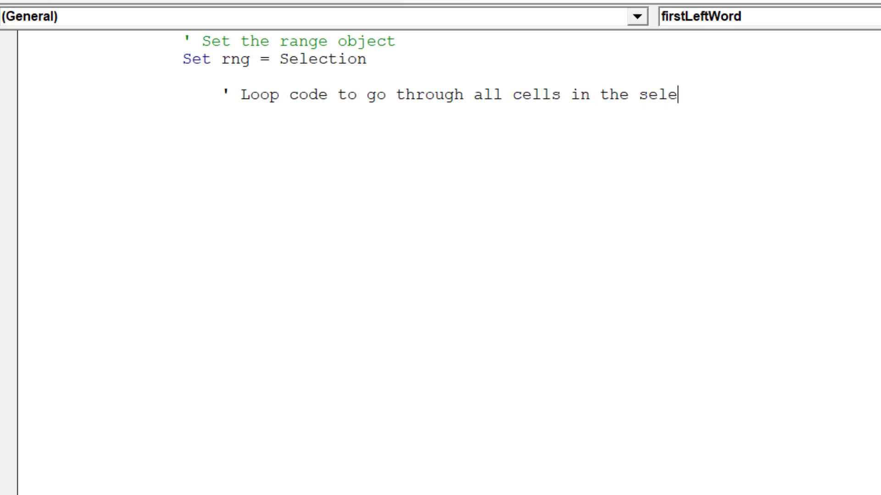
pyautogui.write('ction')
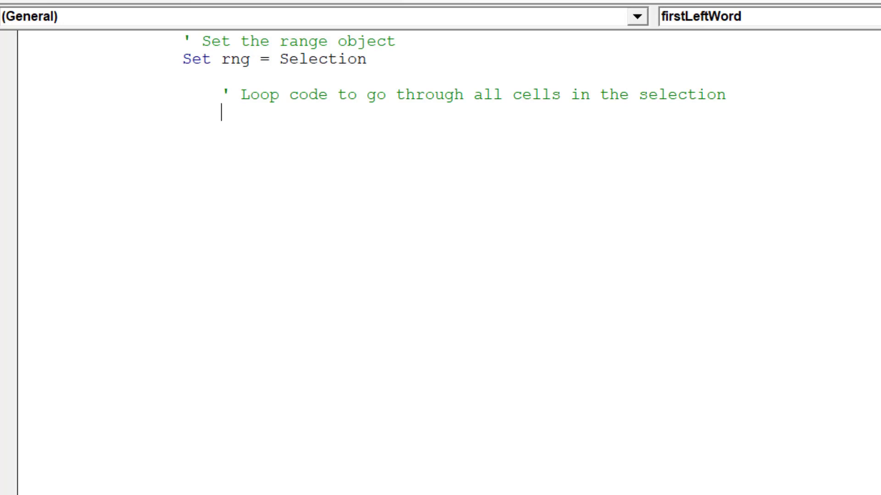
pyautogui.write('For each')
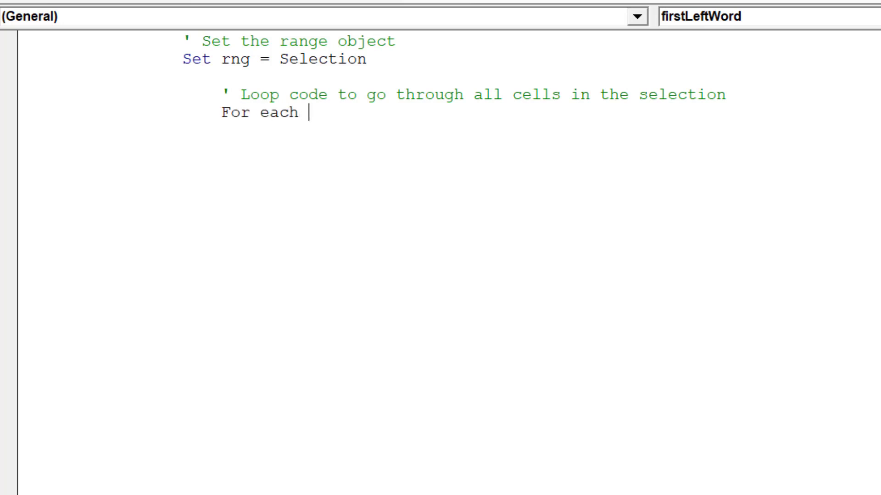
pyautogui.write('cell In rng')
pyautogui.click(454, 148)
pyautogui.write('location =')
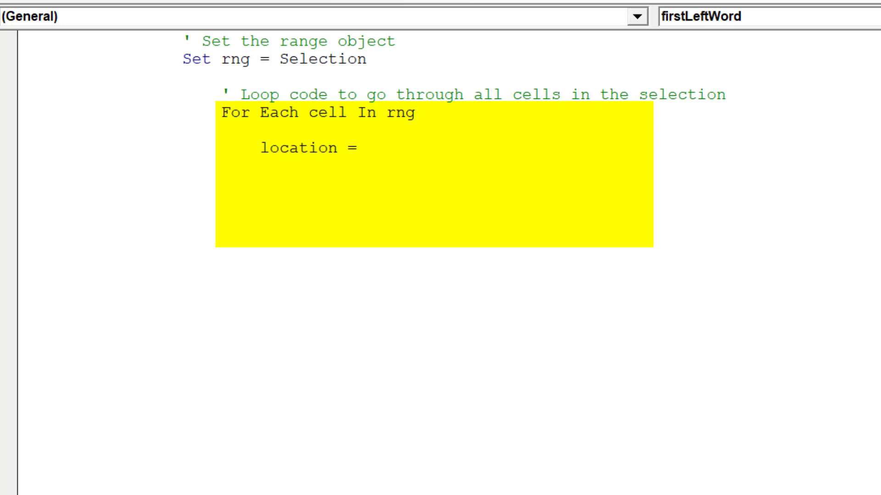
# Set location = InStr(cell, " ") - 1 and trim cell to Left(cell, location)
pyautogui.write('InStr')
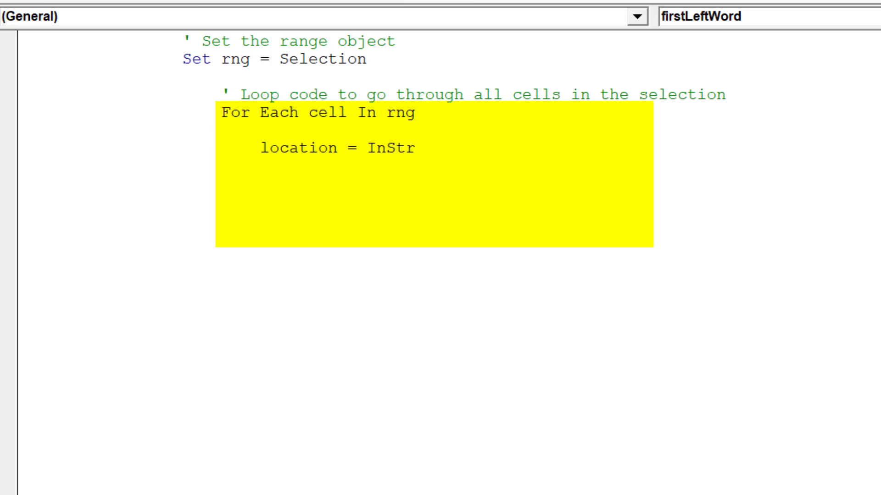
pyautogui.write('(cell')
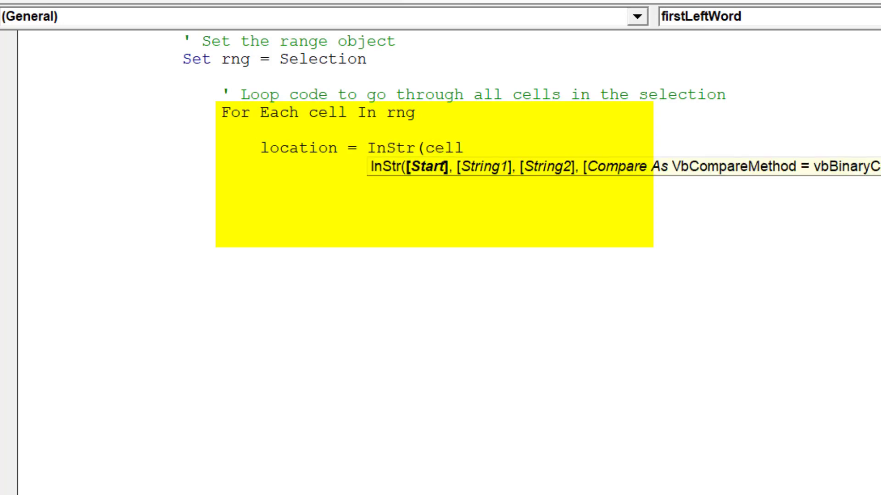
pyautogui.write(', " "')
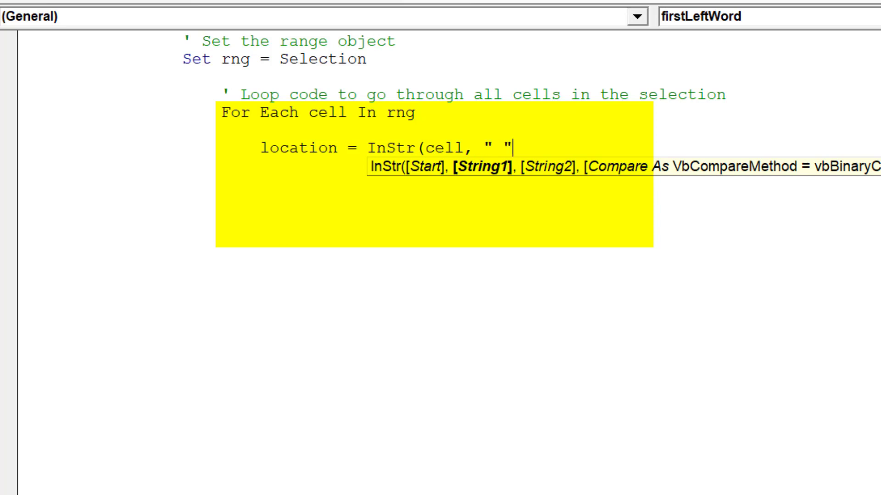
pyautogui.write('") - 1"')
pyautogui.write('cell')
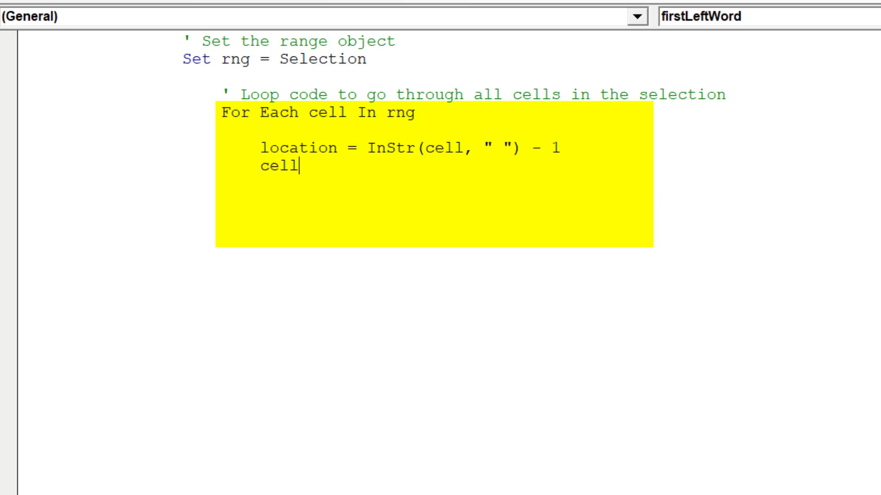
pyautogui.write('= :')
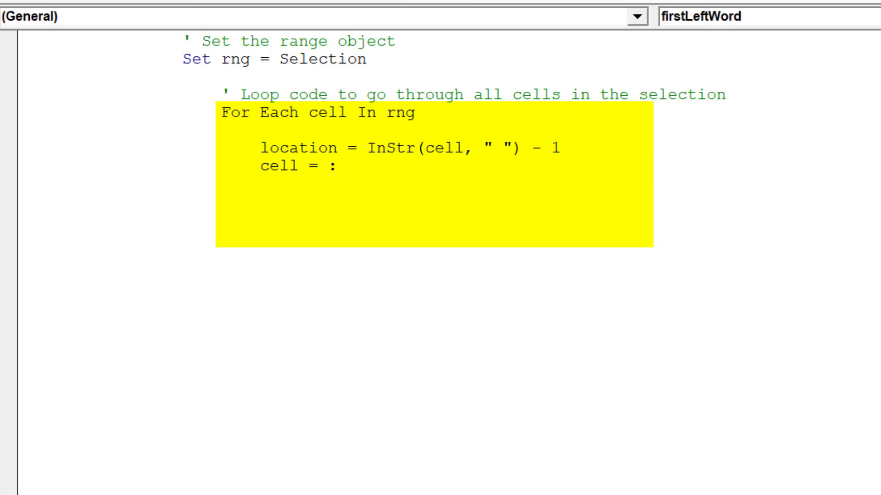
pyautogui.write('Left(')
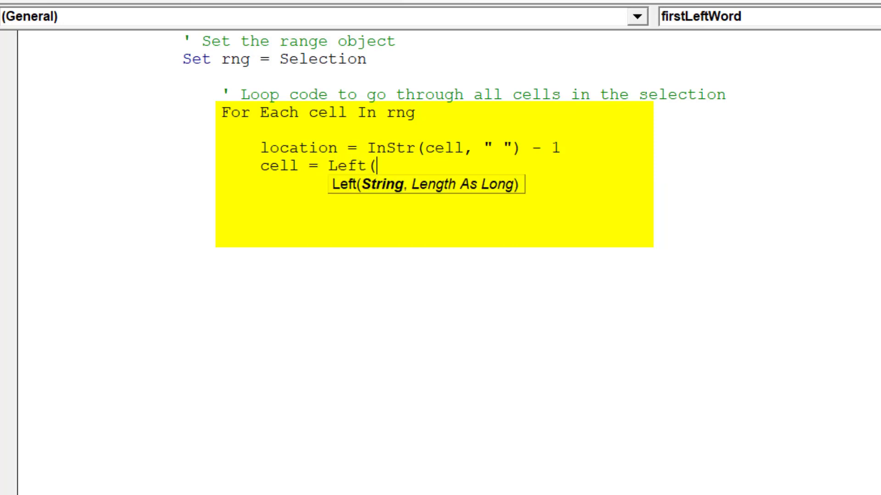
pyautogui.write('cell,')
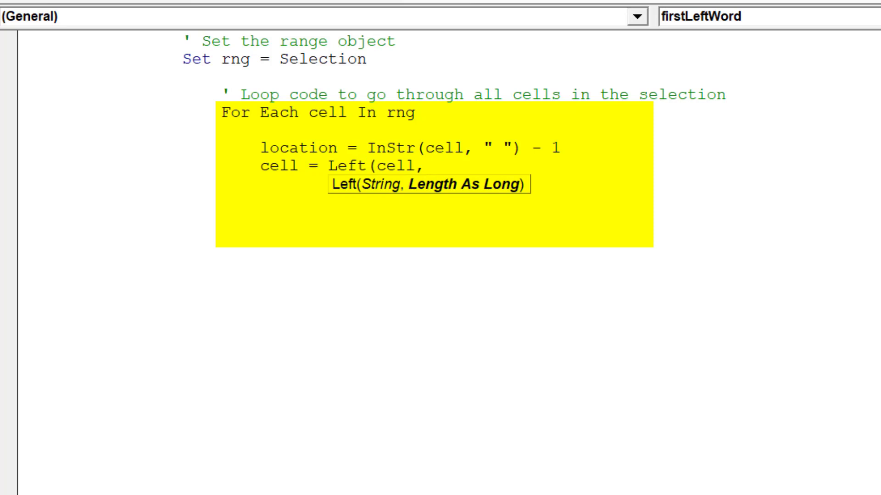
pyautogui.write('location')
pyautogui.write('cell')
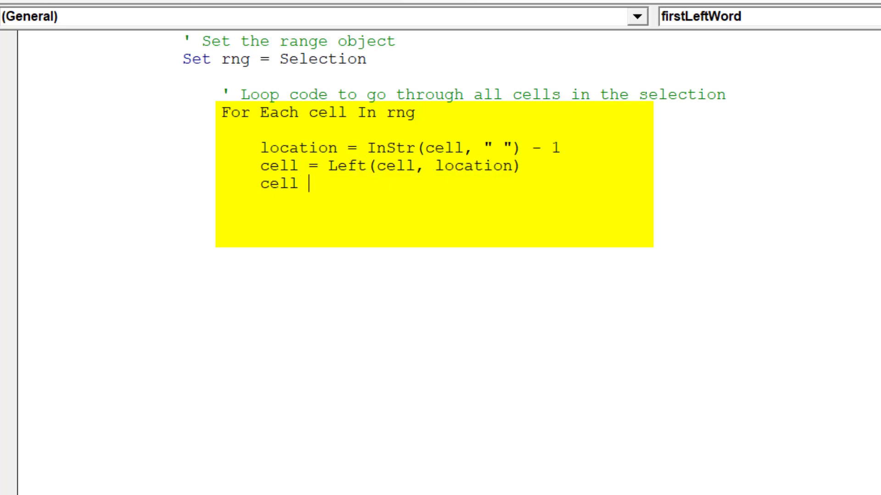
# Trim cell at the first comma with Left(cell, InStr(cell, ",") - 1), then close with Next cell
pyautogui.write('= Left(')
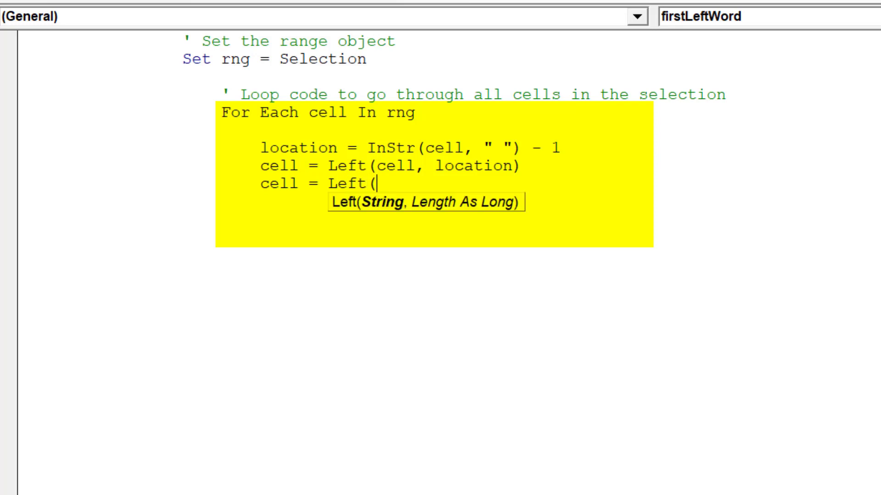
pyautogui.write('cell, In')
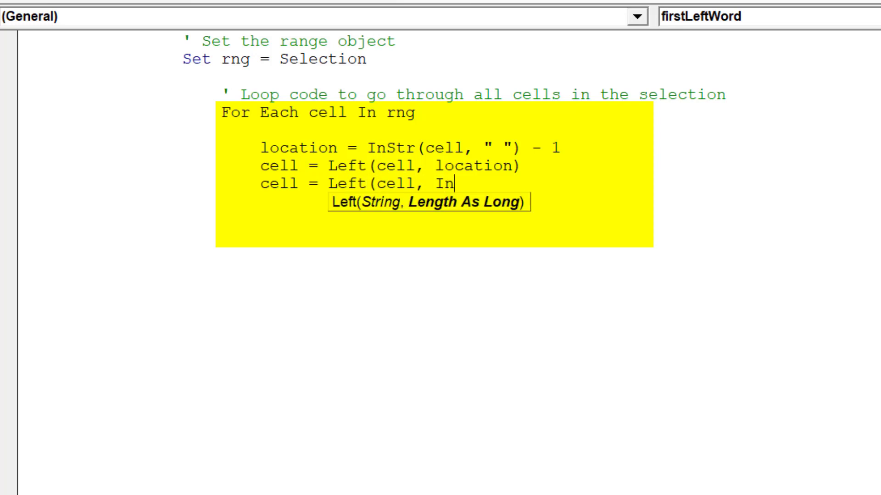
pyautogui.write('Str(')
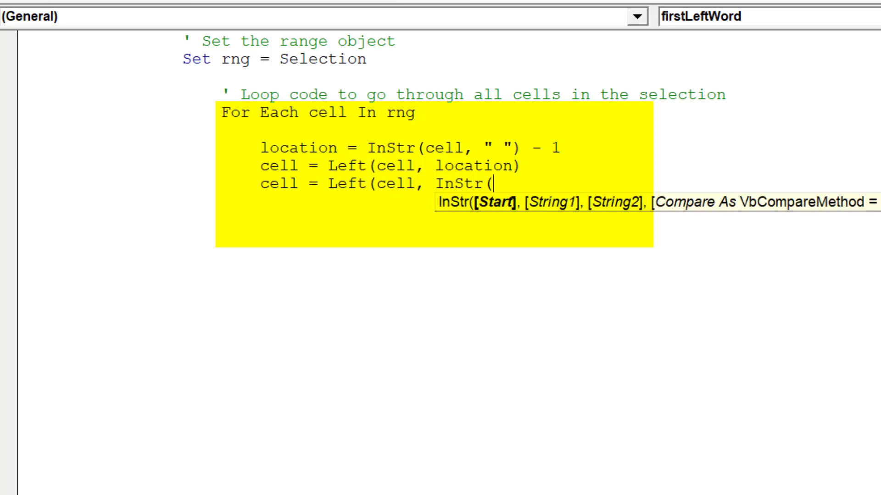
pyautogui.write('cell,')
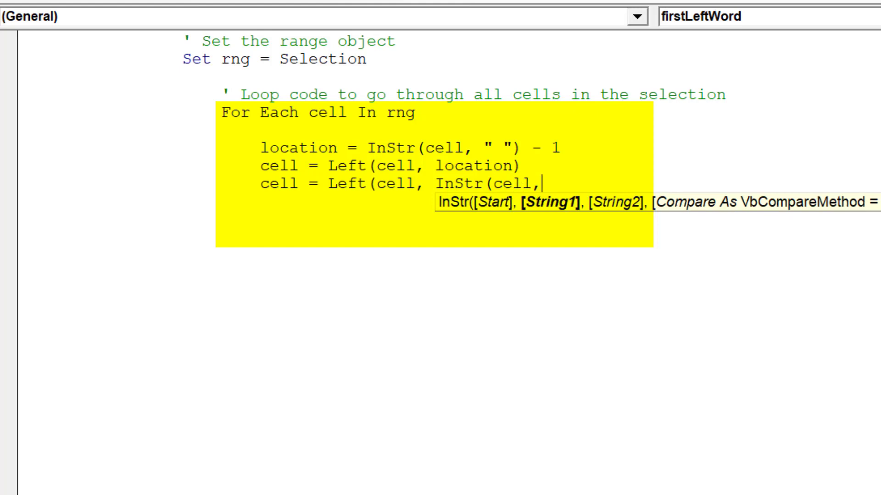
pyautogui.write('"')
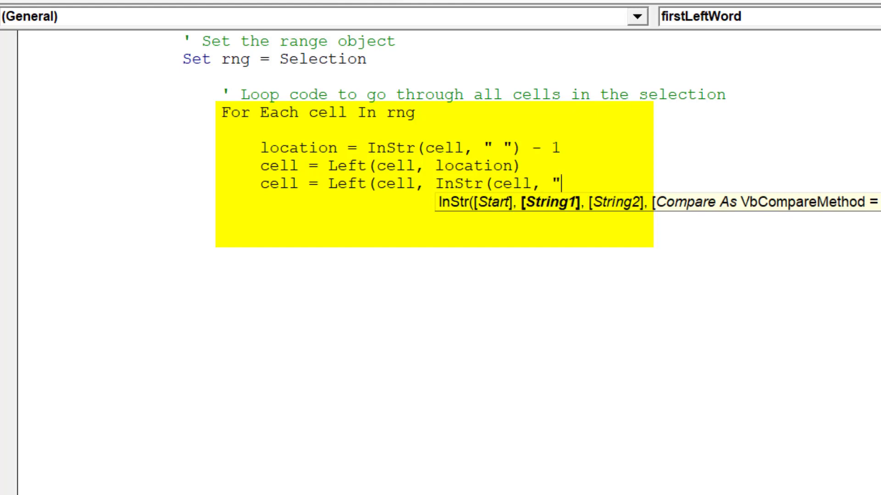
pyautogui.write(',")')
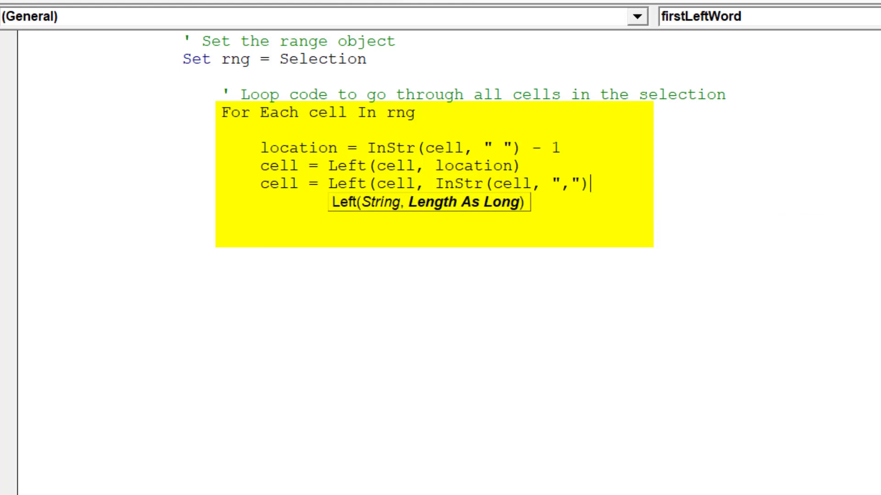
pyautogui.write('- 1')
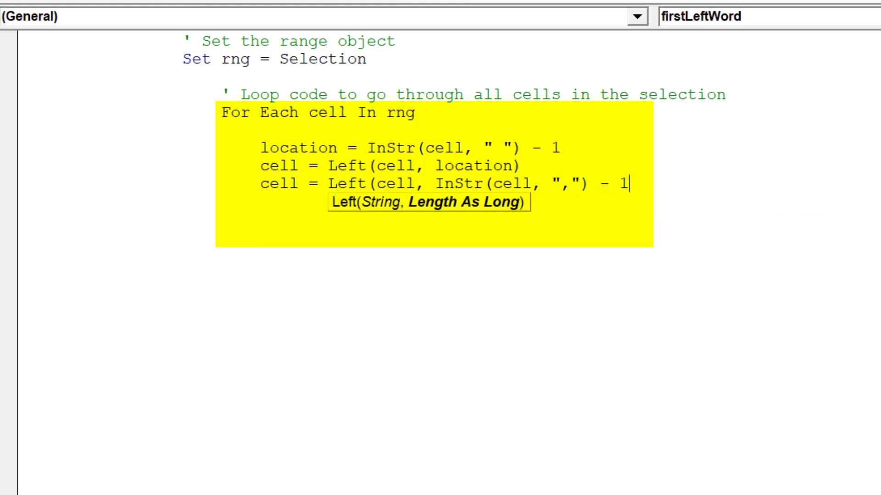
pyautogui.write(')')
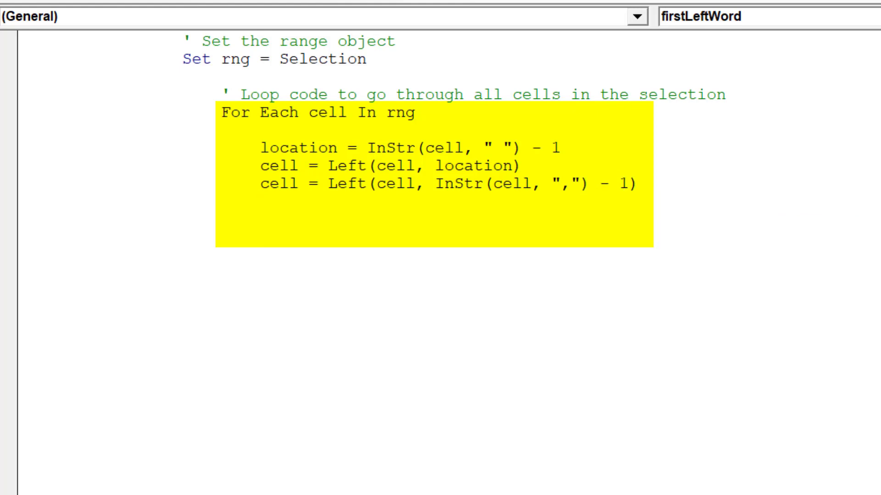
pyautogui.write('Nex')
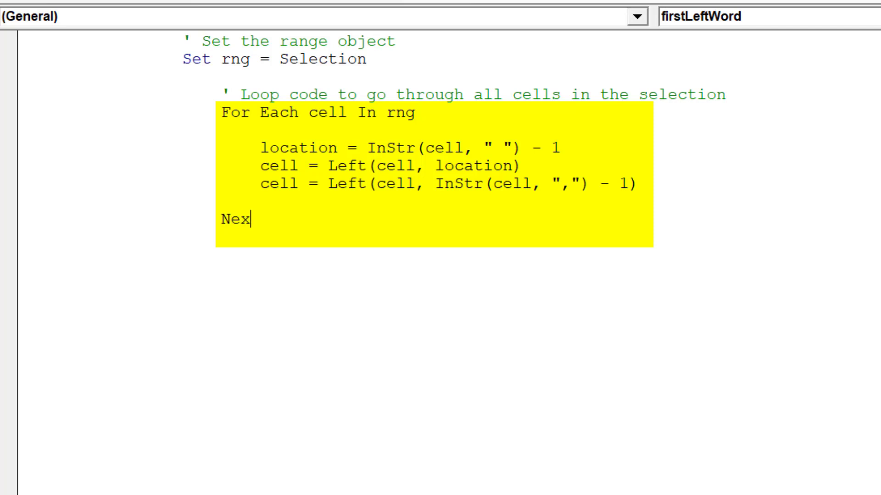
pyautogui.write('t cell')
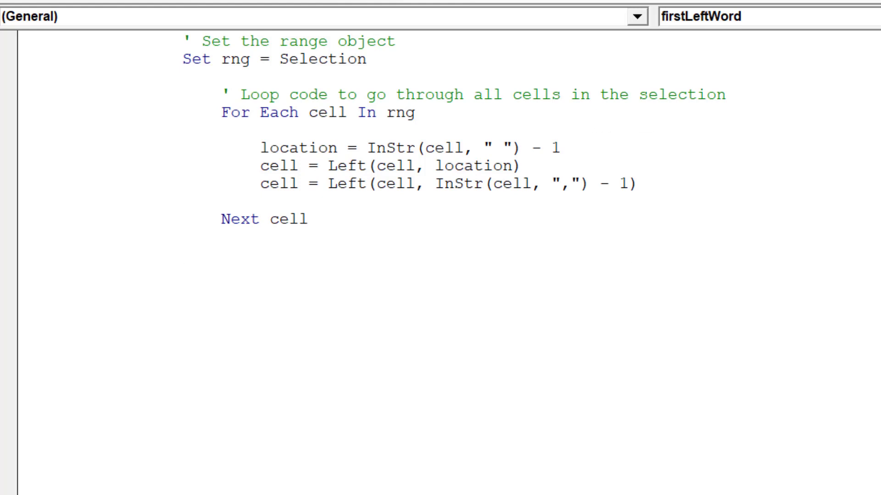
# Add the 'Move cursor to first cell in the selection' comment and ActiveCell.Select after the loop
pyautogui.scroll(-3)
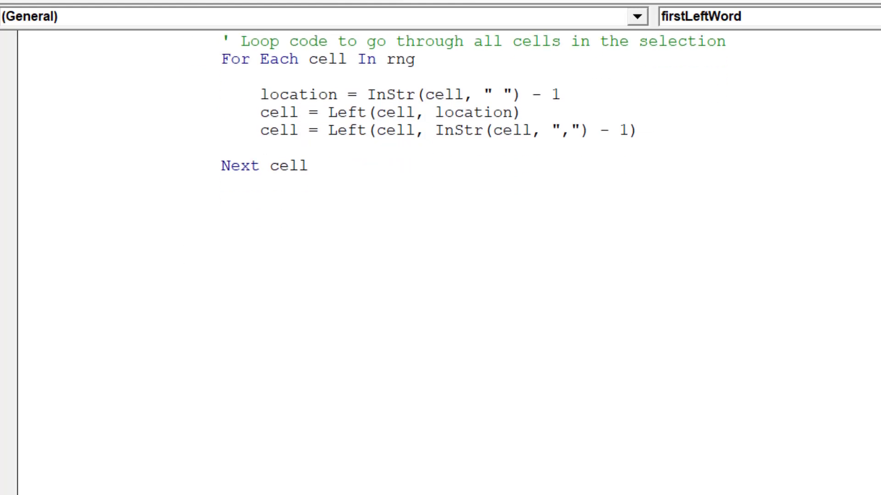
pyautogui.write("'")
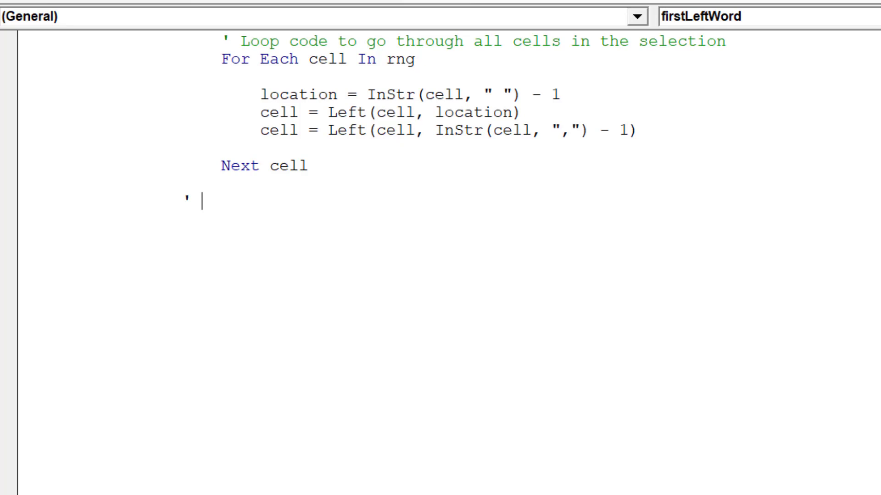
pyautogui.write('Move cursor to fir')
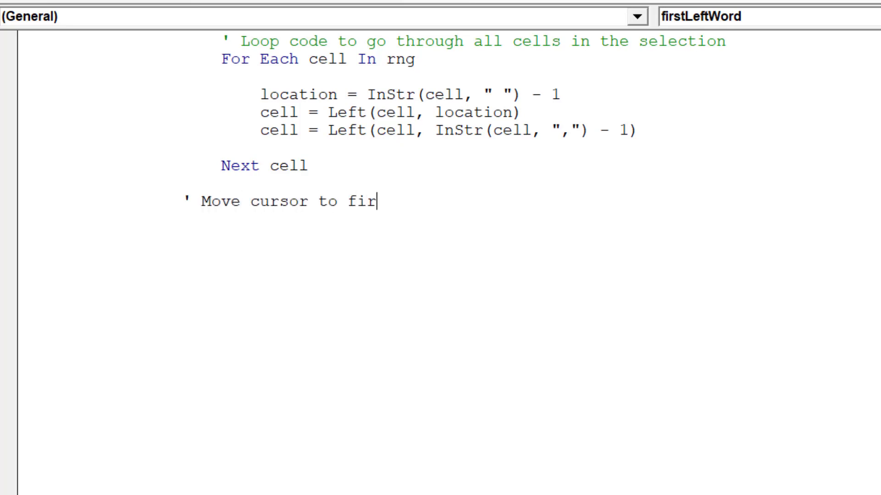
pyautogui.write('st cell in the selection')
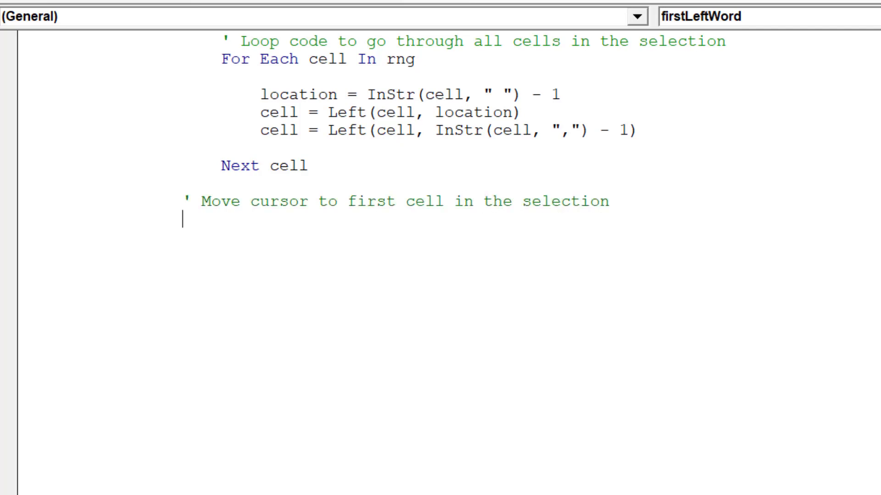
pyautogui.write('Active')
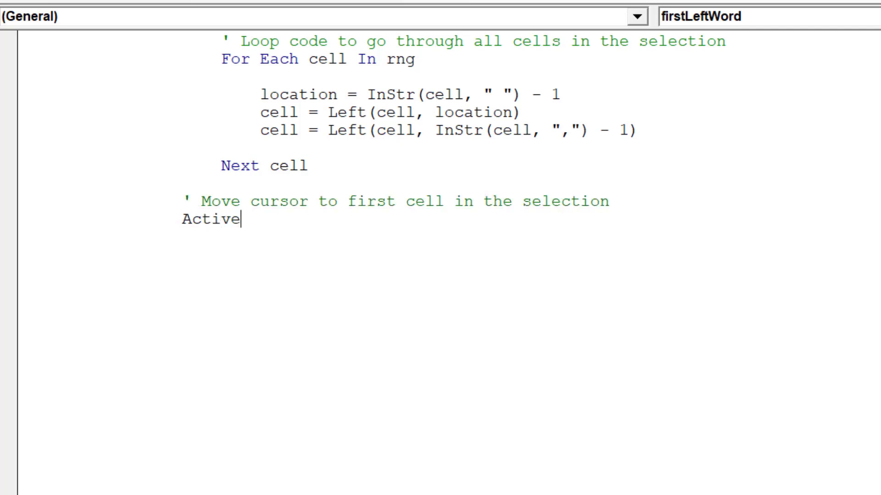
pyautogui.write('Cell.Select')
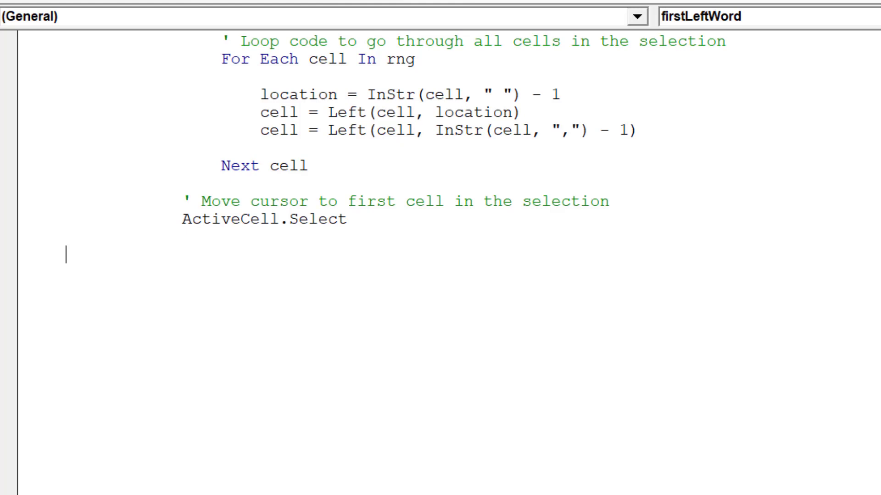
pyautogui.scroll(-3)
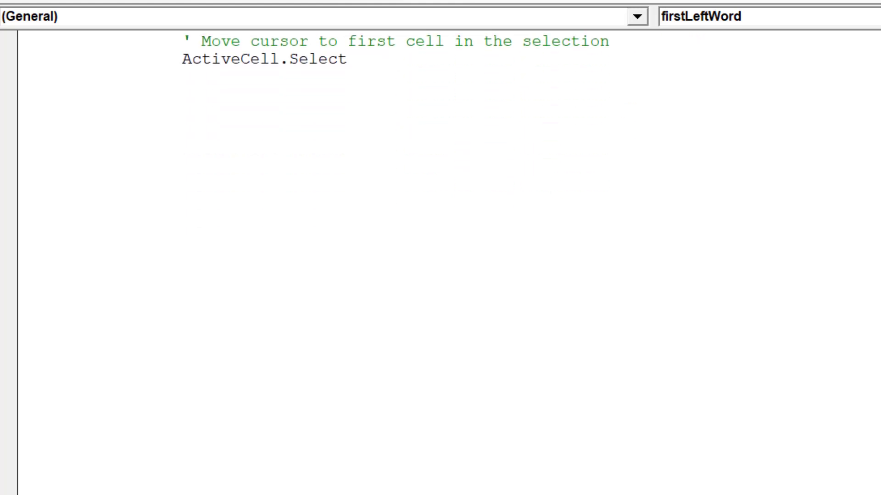
# Add the comment 'Re-enable Excel properties once macro is complete' to the macro
pyautogui.write("' Re")
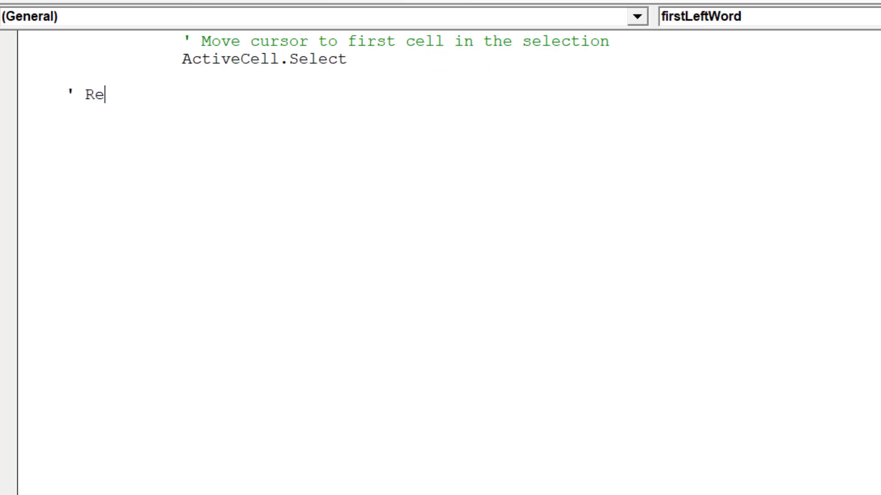
pyautogui.write('-enable Exce')
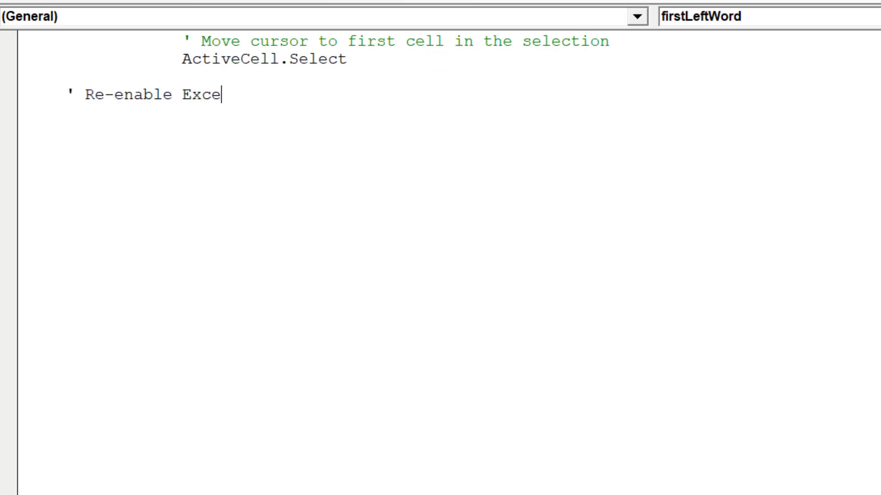
pyautogui.write('l propertie')
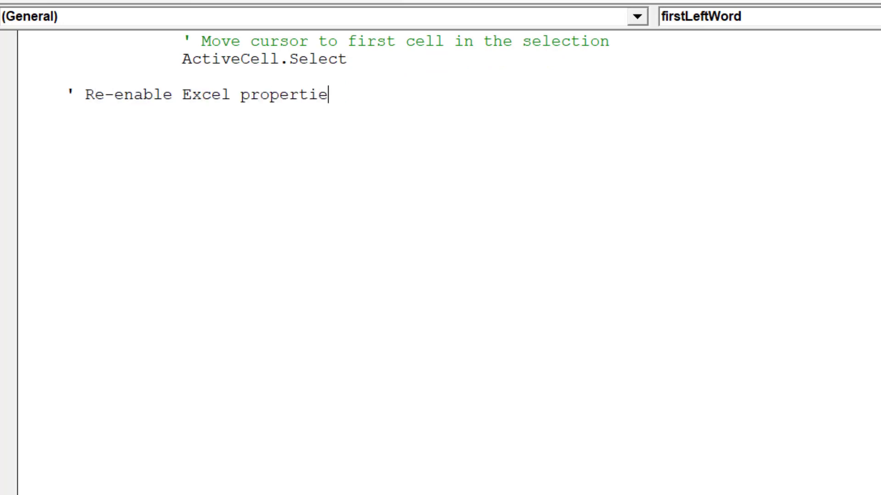
pyautogui.write('s once ma')
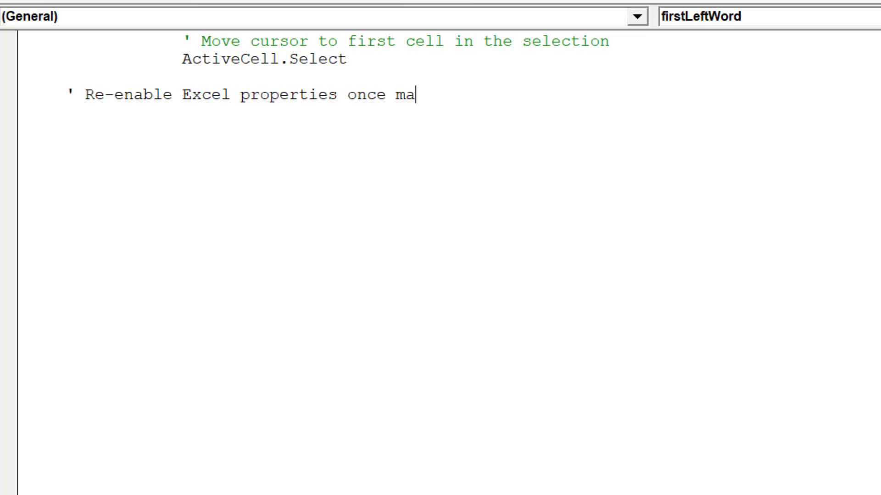
pyautogui.write('cro is')
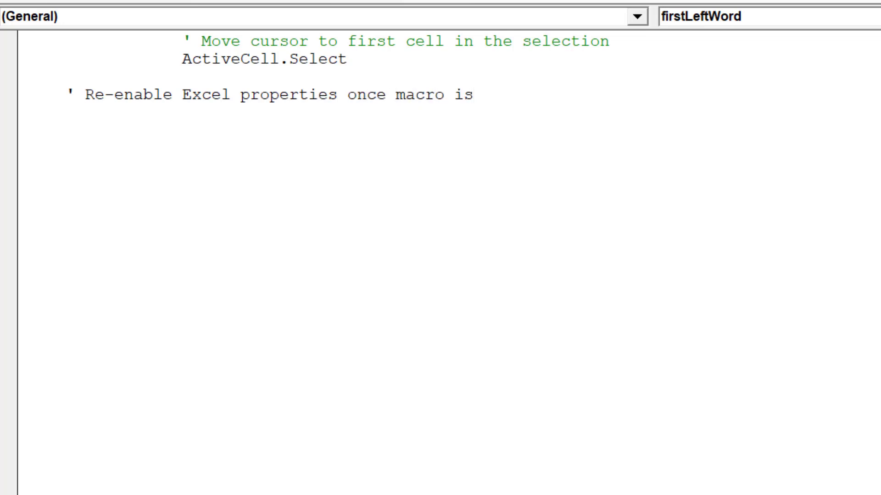
pyautogui.write('complete')
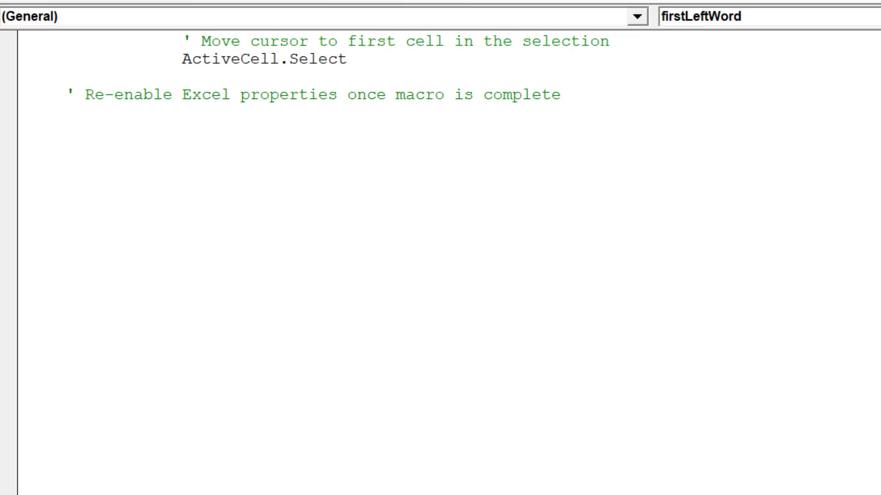
# Write a With Application block restoring automatic calculation, EnableEvents and ScreenUpdating, closed with End With
pyautogui.write('With applic')
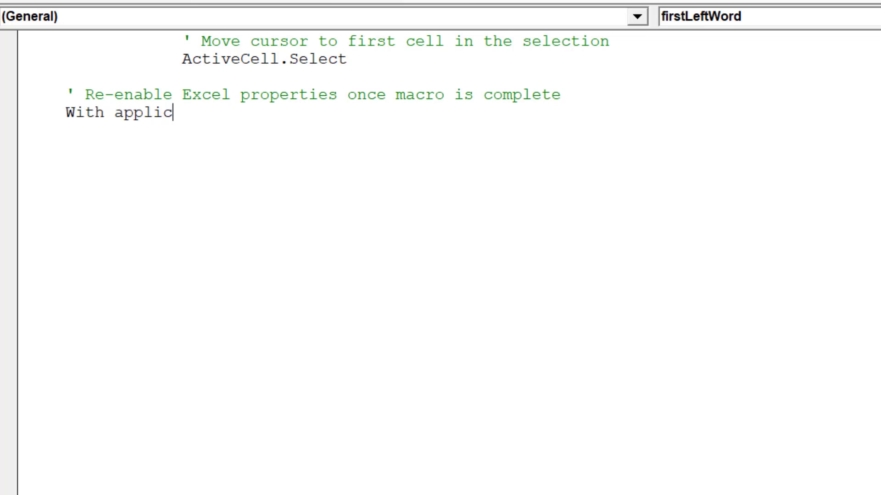
pyautogui.write('ation')
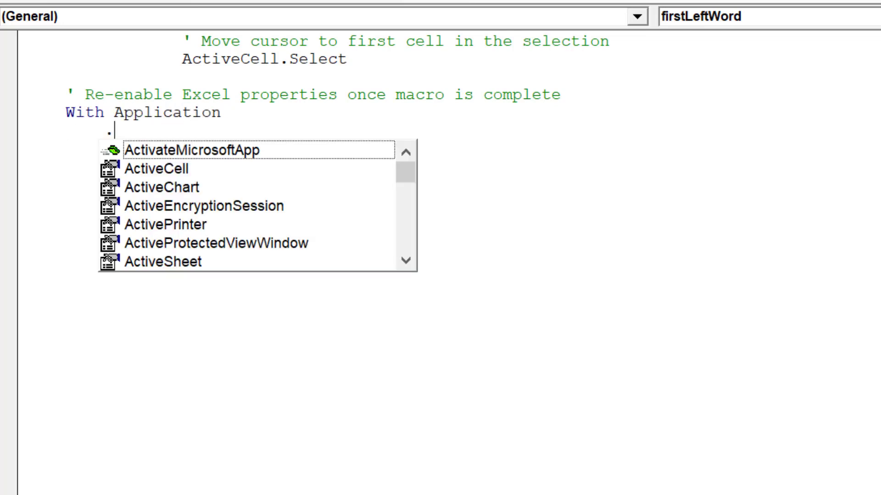
pyautogui.write('ca')
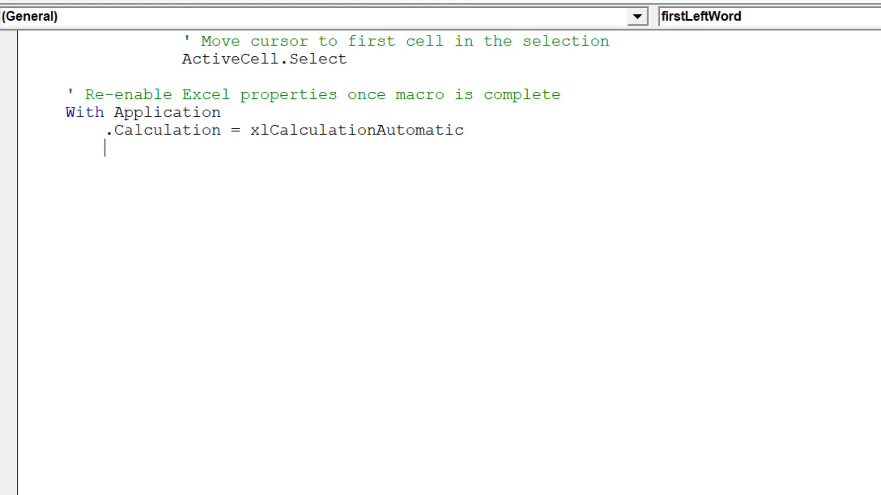
pyautogui.write('.')
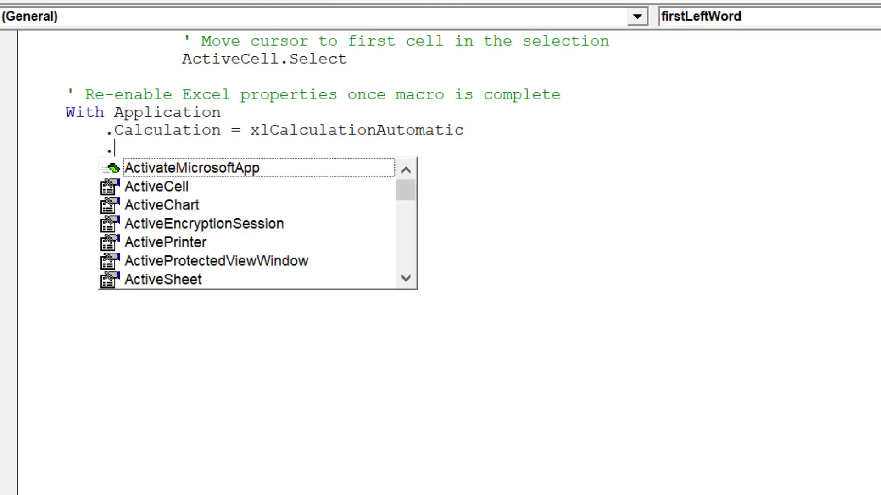
pyautogui.write('ents = True')
pyautogui.write('.ScreenUpdating = True')
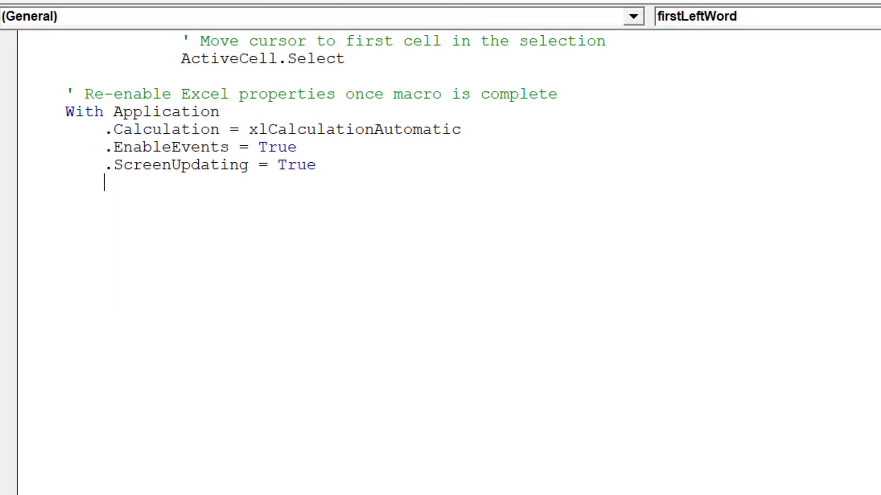
pyautogui.write('End with')
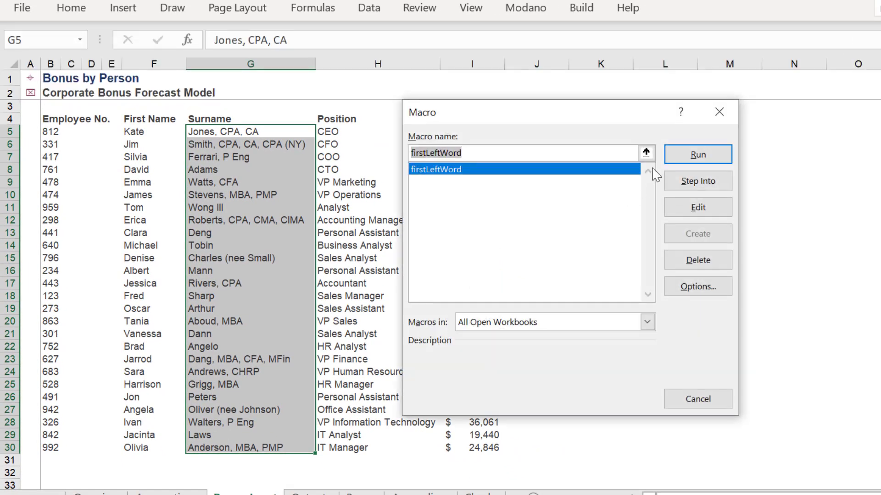
# Run firstLeftWord on the selected surnames, then select the Smith-to-Laws cells G6:G29
pyautogui.click(697, 154)
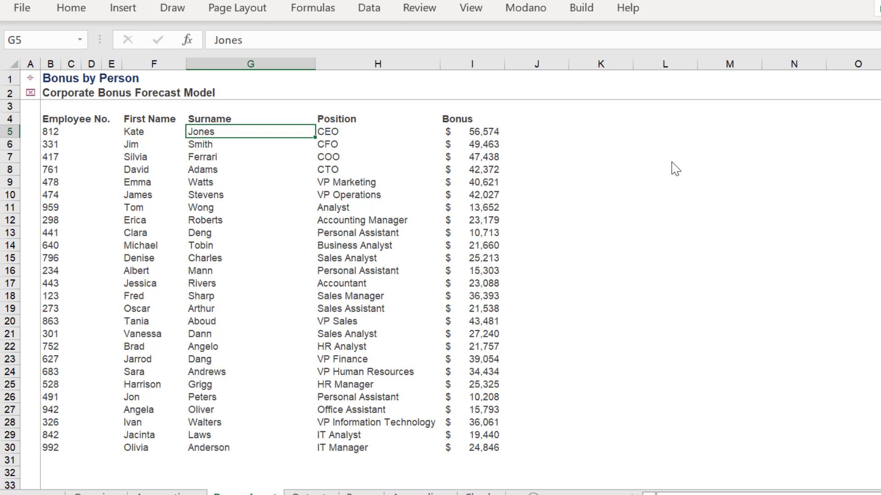
pyautogui.click(235, 144)
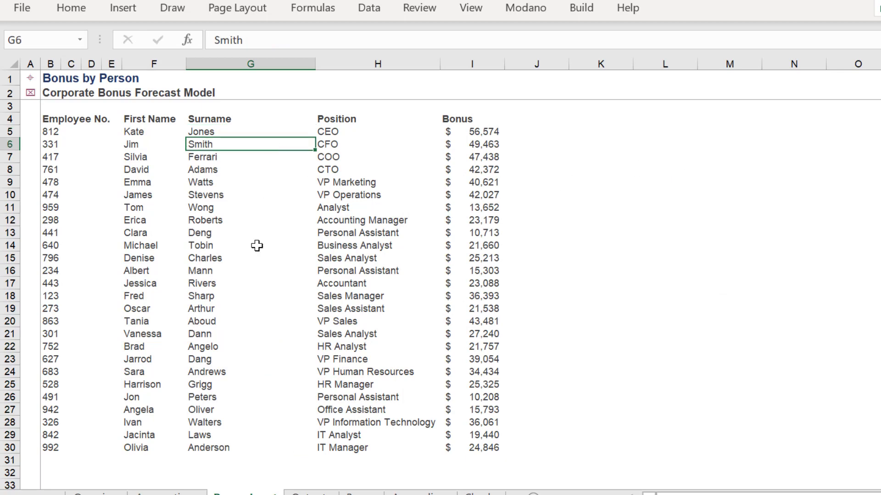
pyautogui.moveTo(250, 144); pyautogui.dragTo(250, 435)
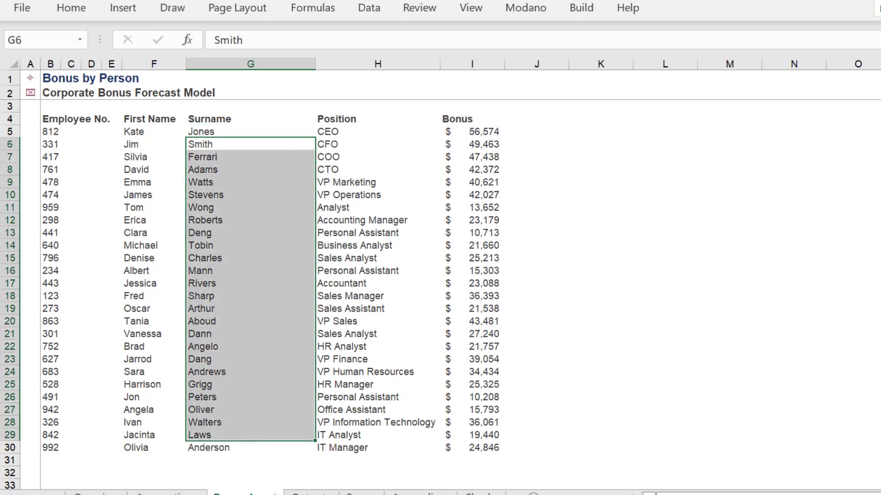